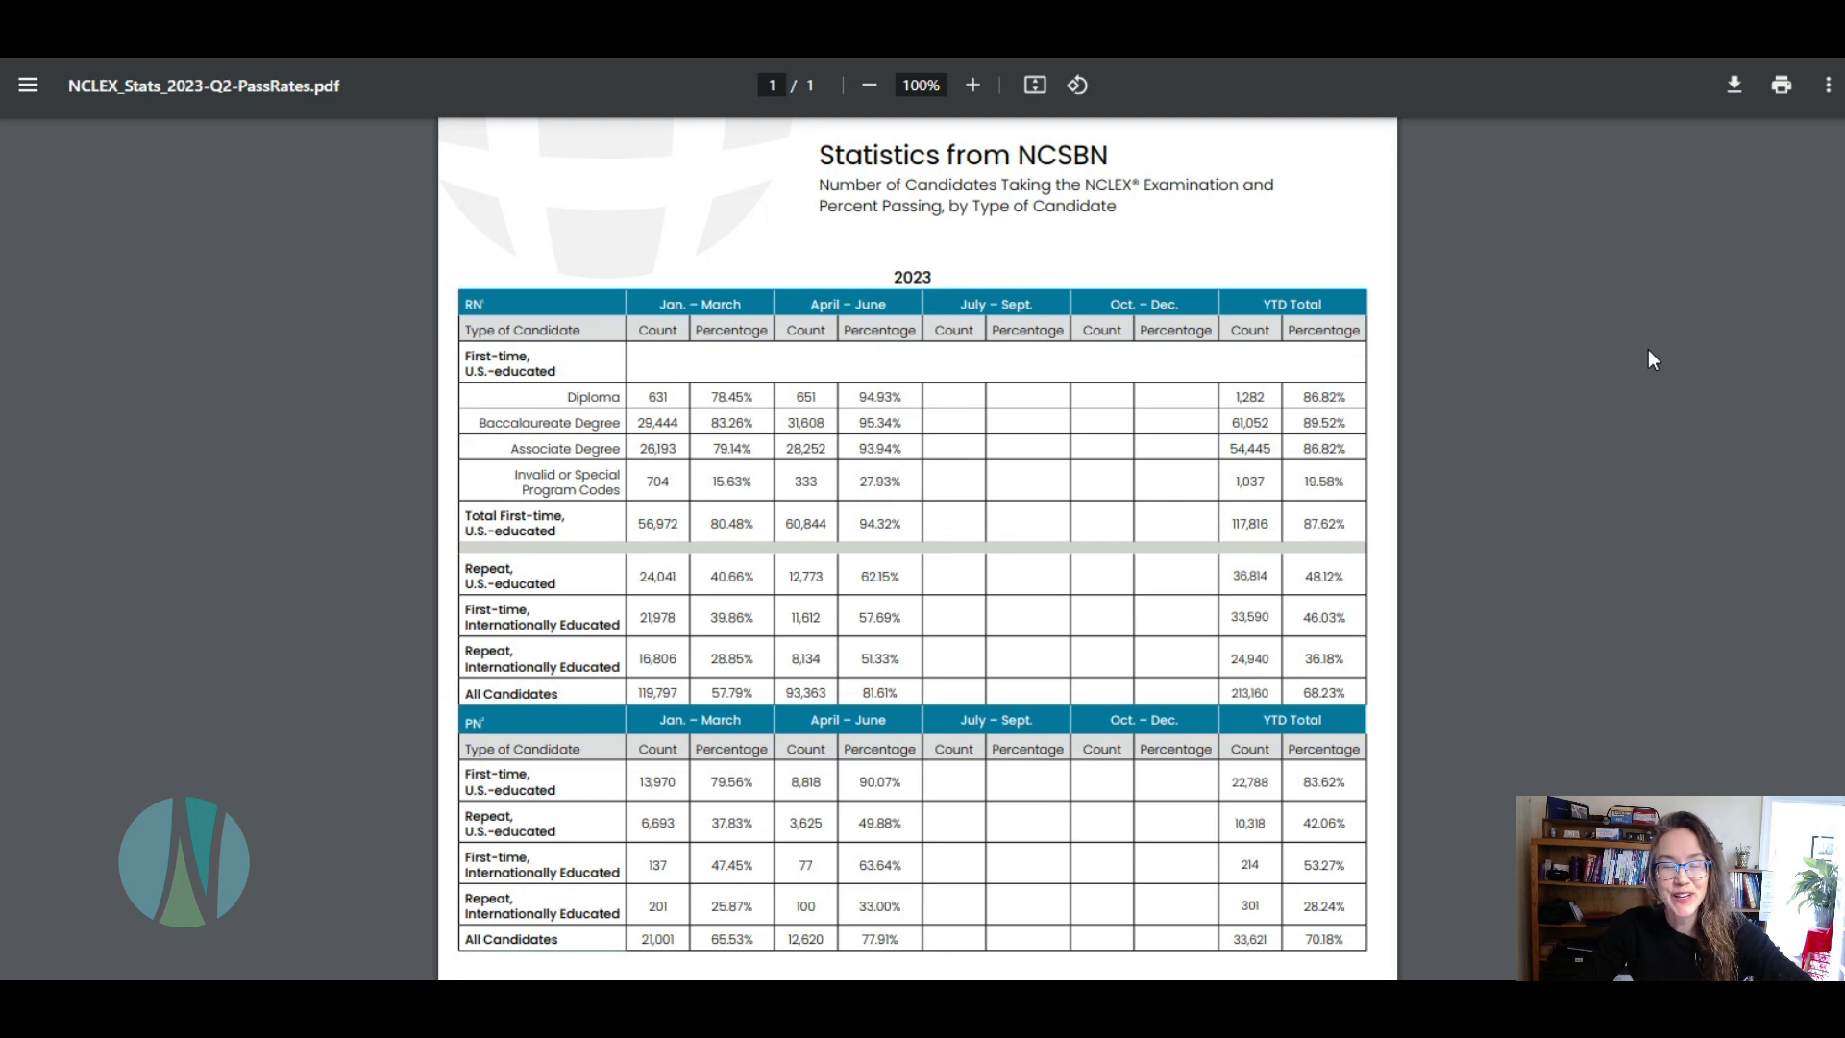
mouse_move(1619, 349)
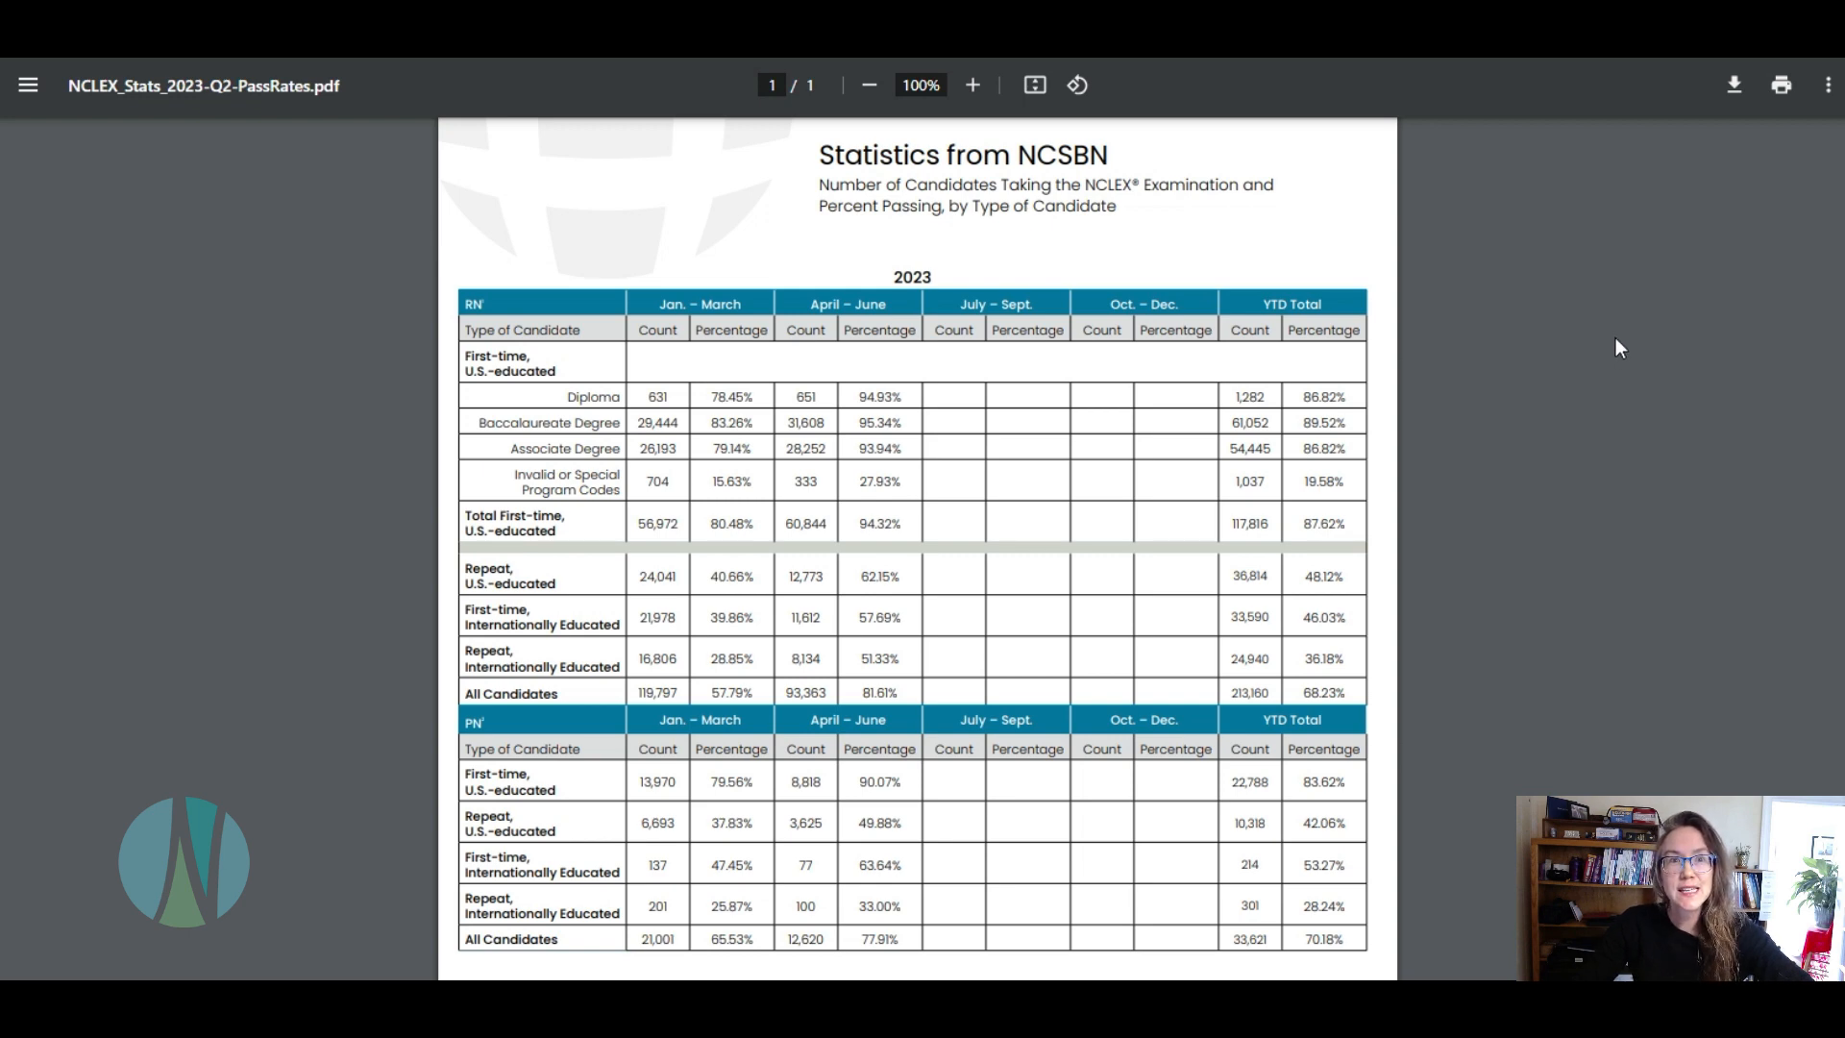
mouse_move(1613, 358)
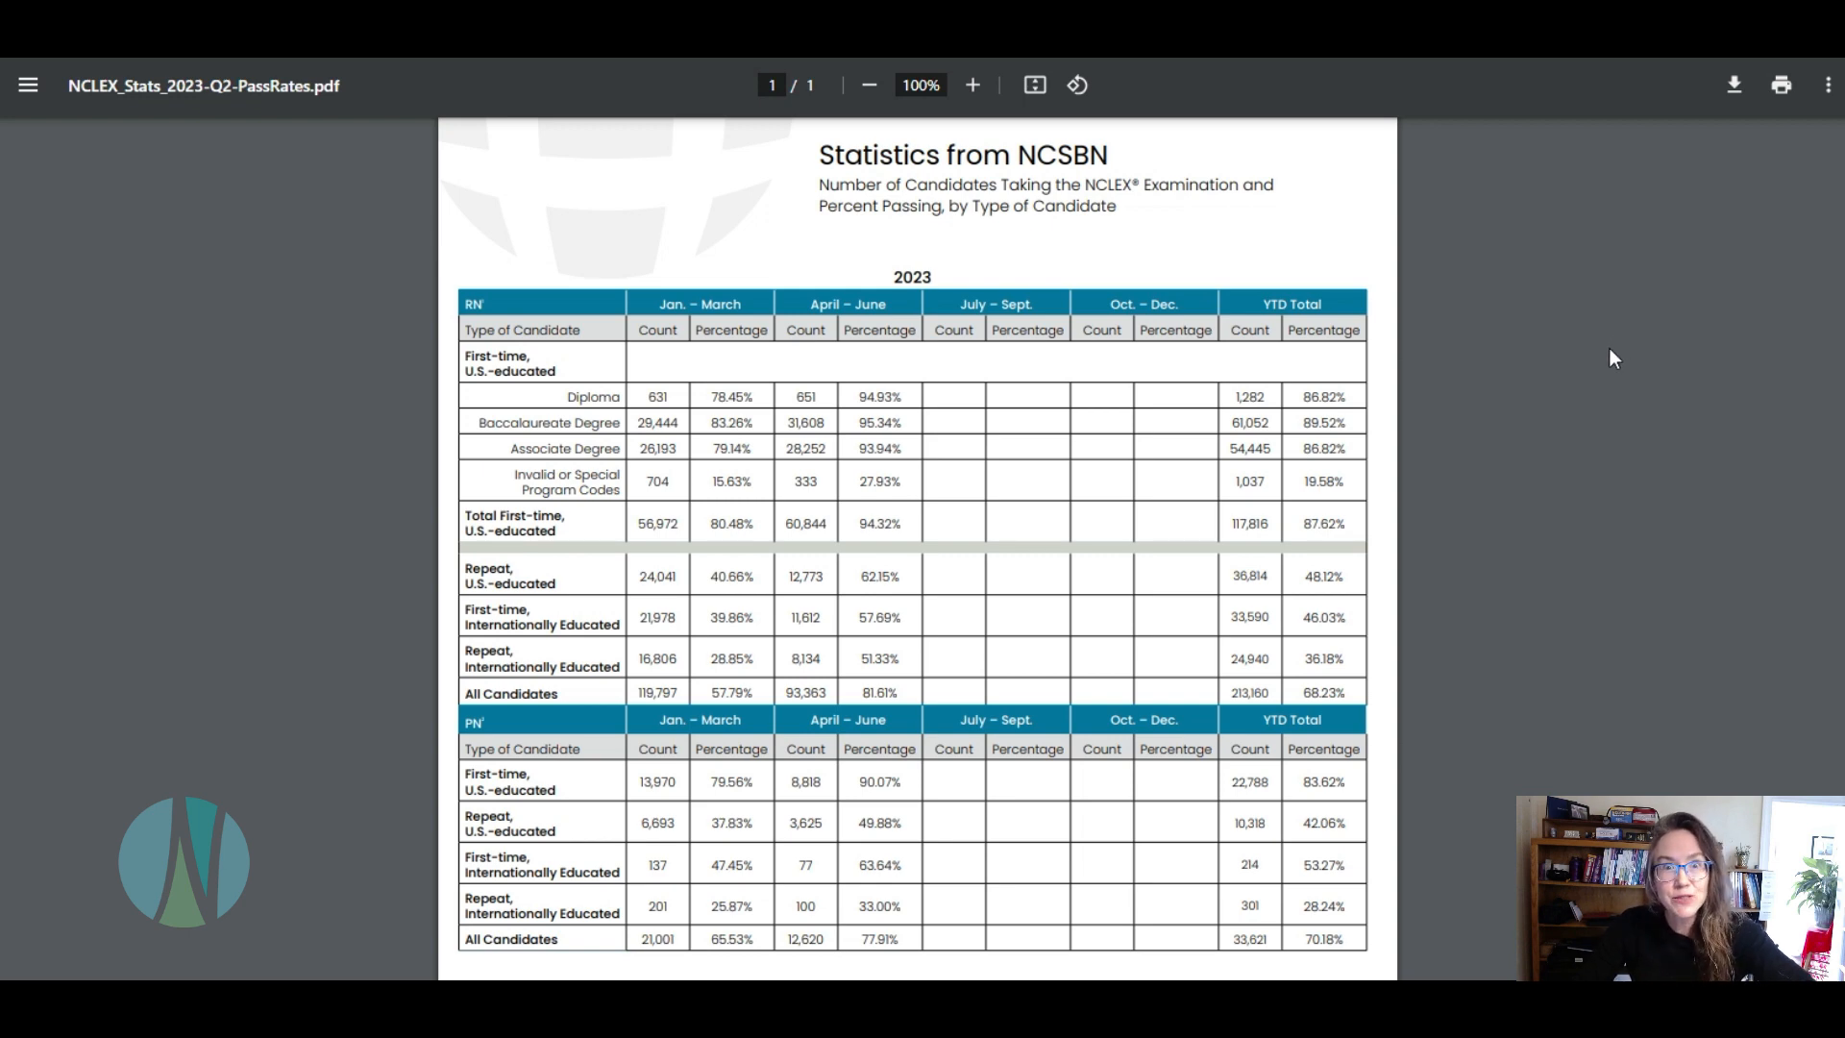
mouse_move(1404, 293)
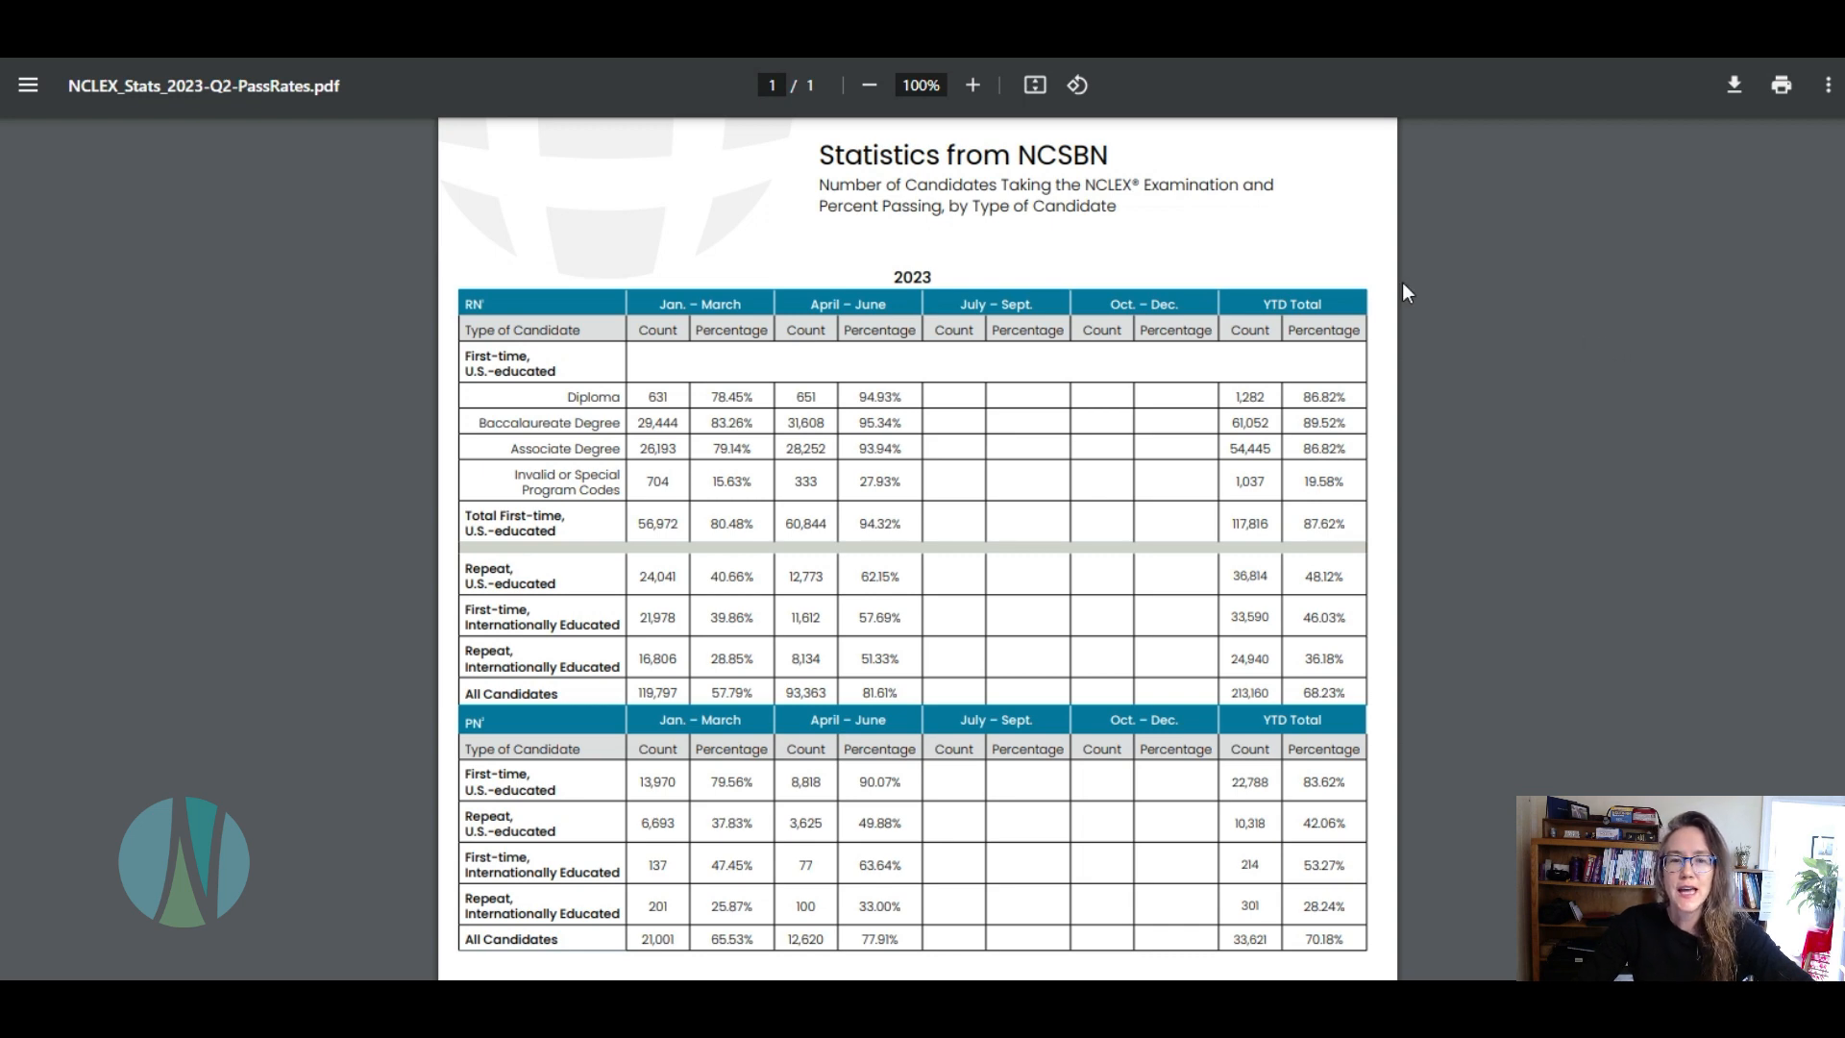
mouse_move(1542, 213)
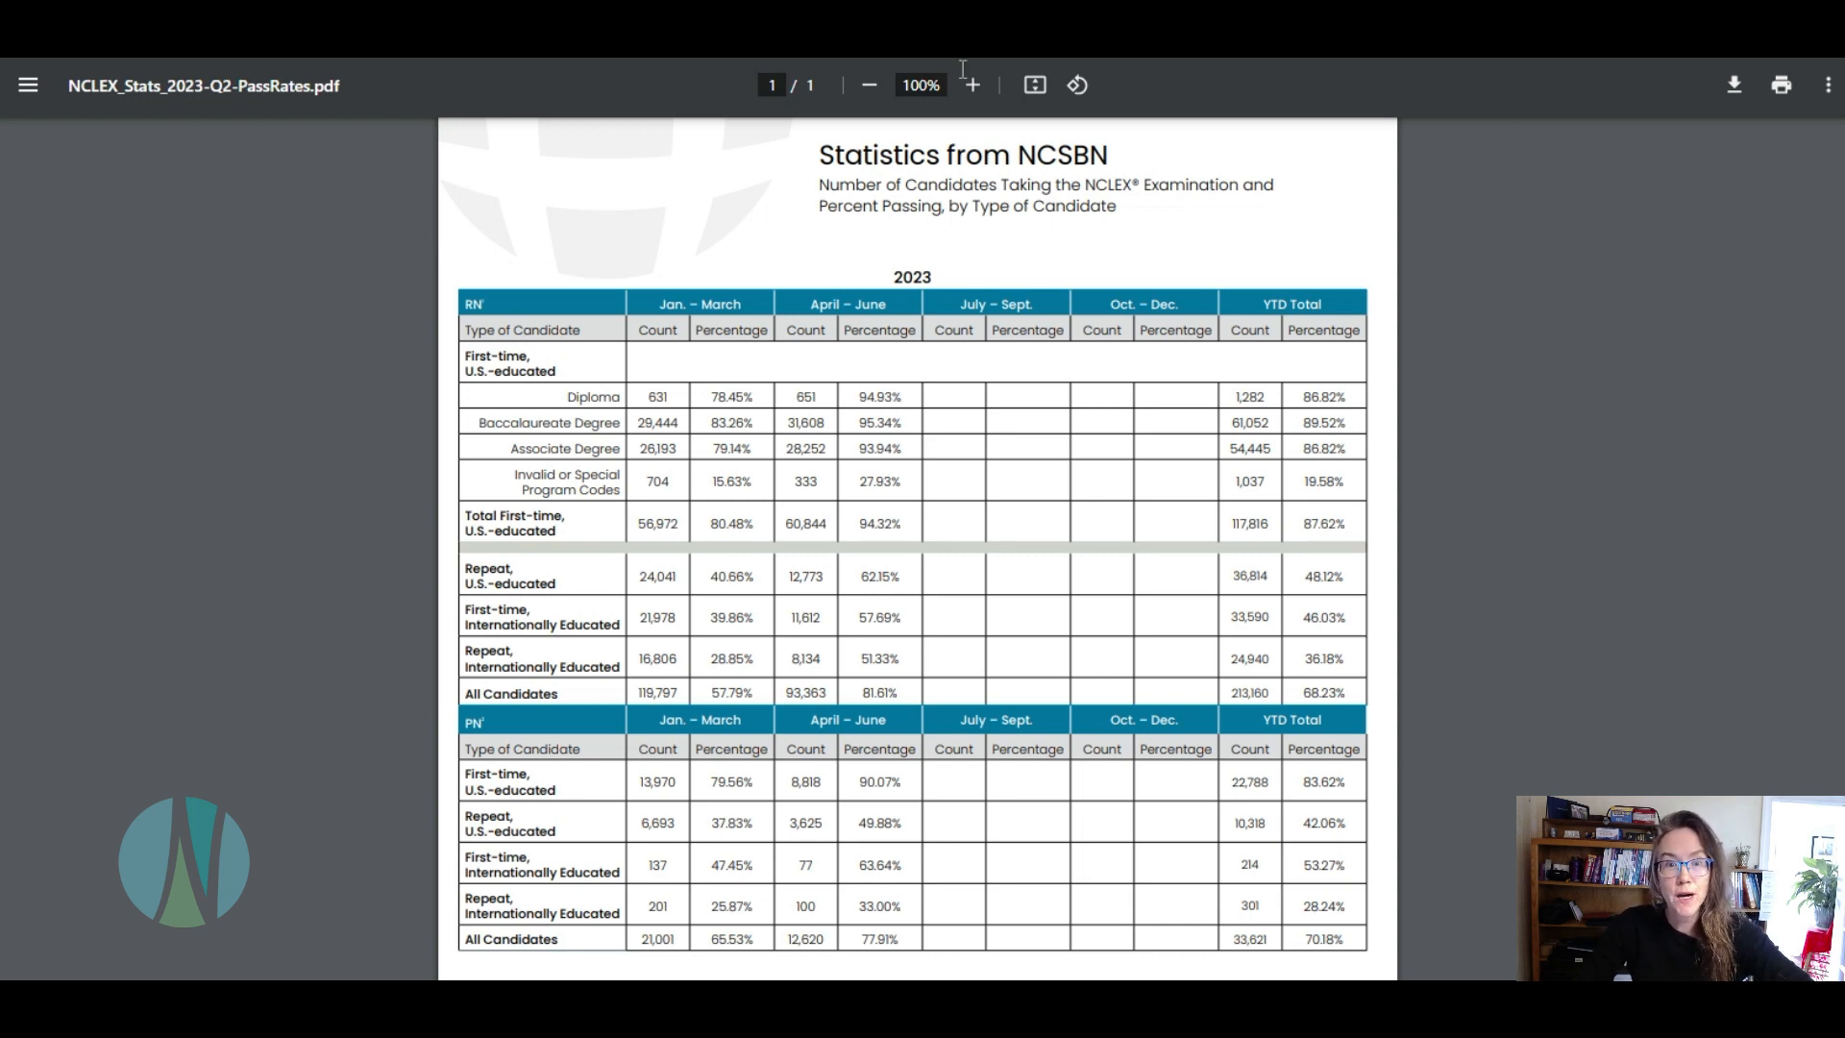
mouse_move(658, 329)
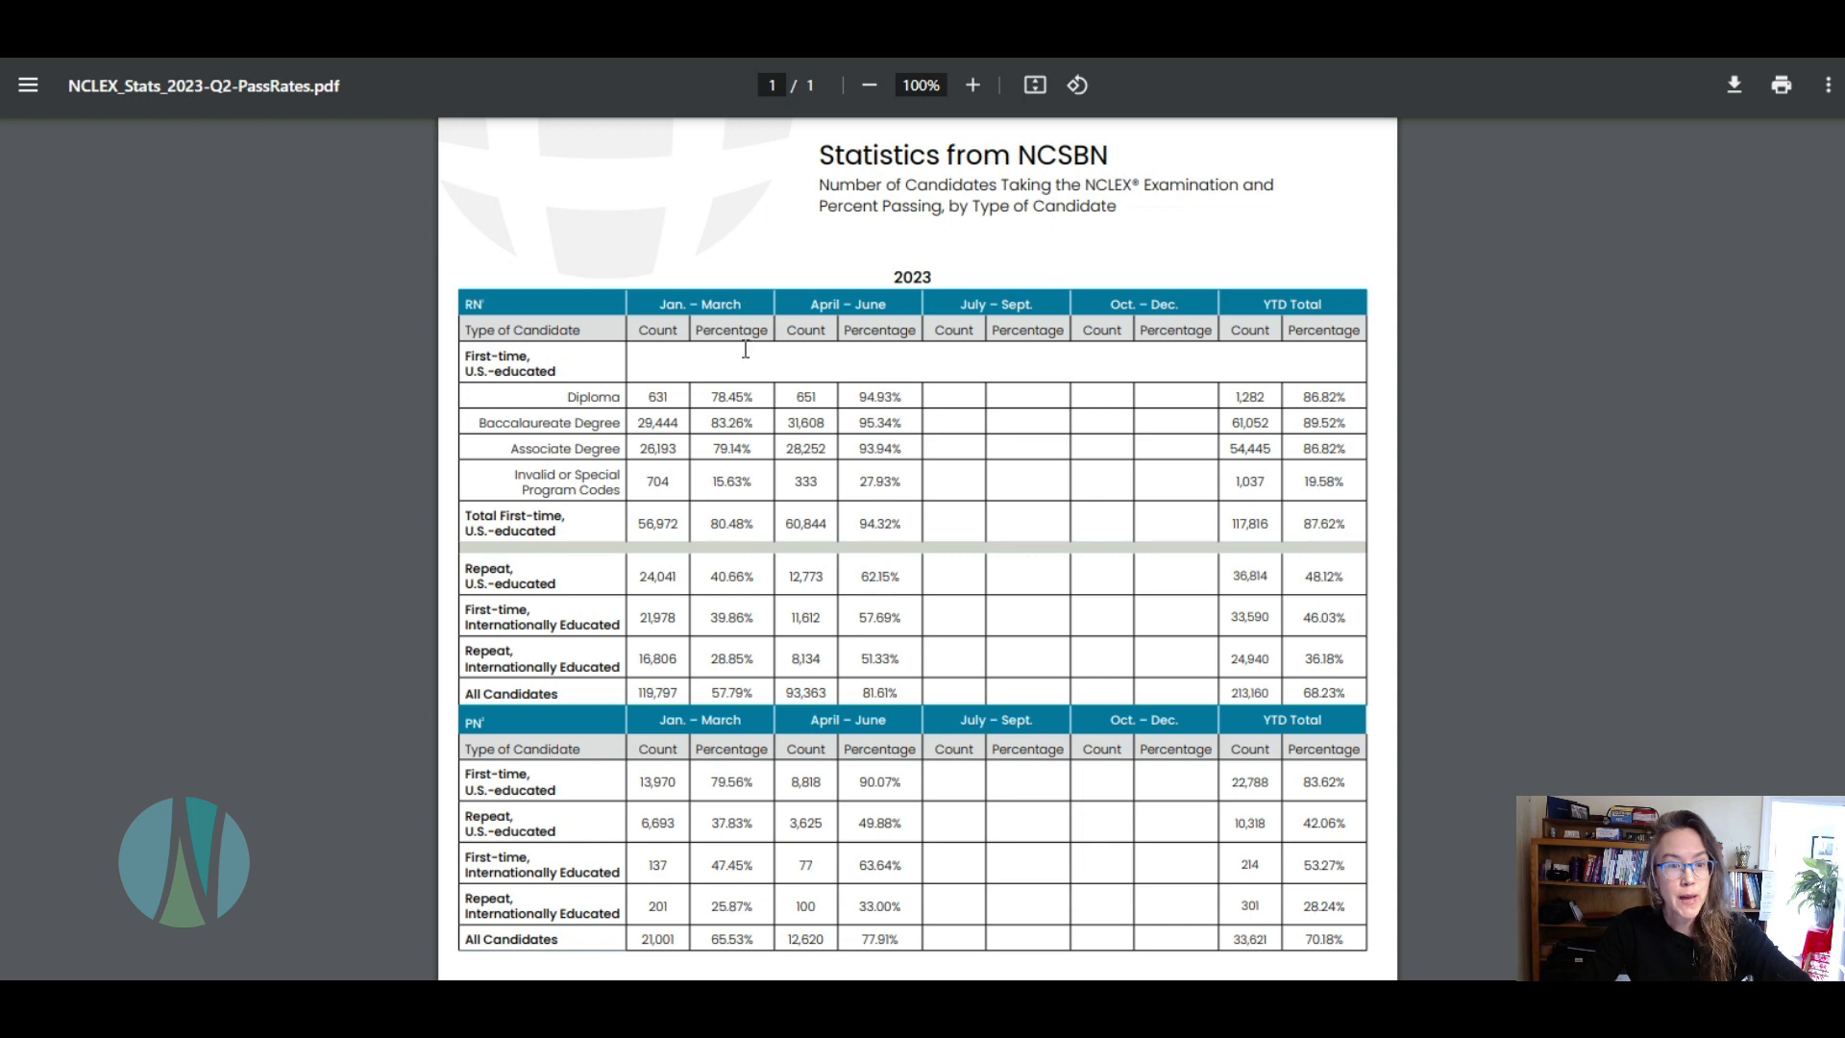
mouse_move(705, 421)
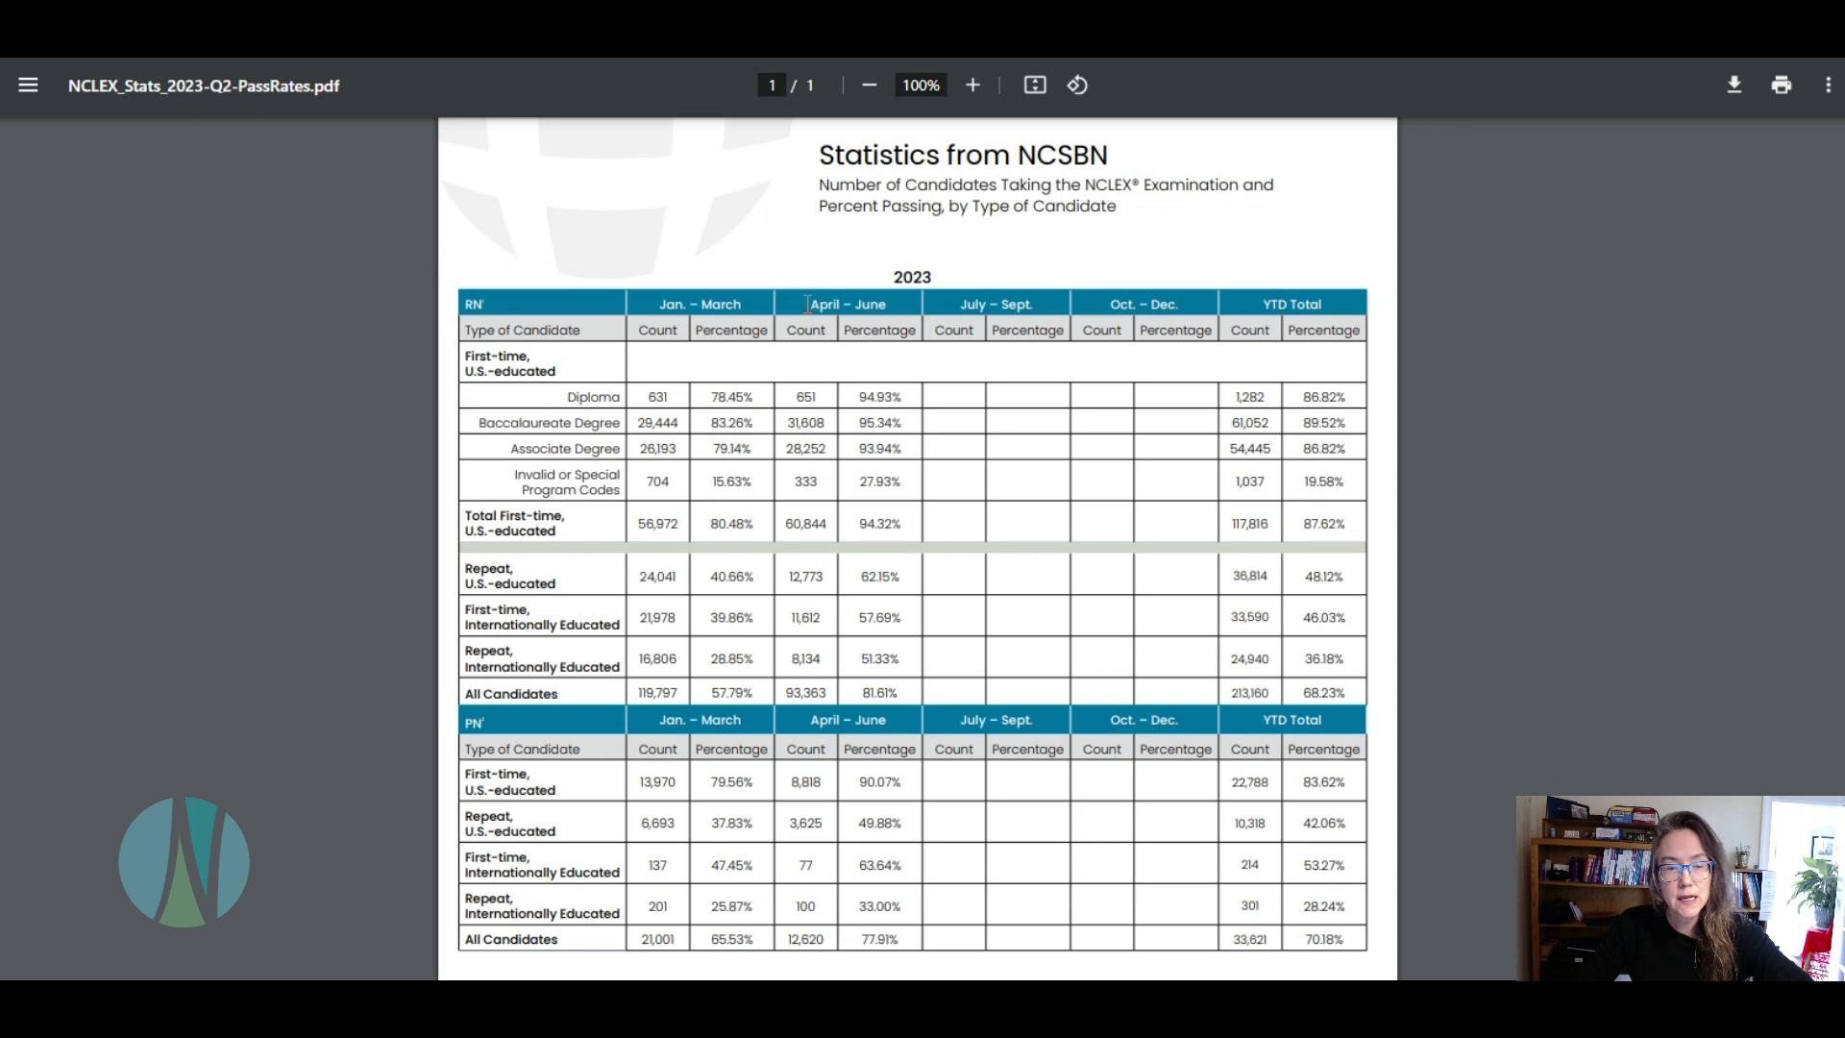
Select 94.93% in the Diploma row's April – June percentage column
double_click(846, 304)
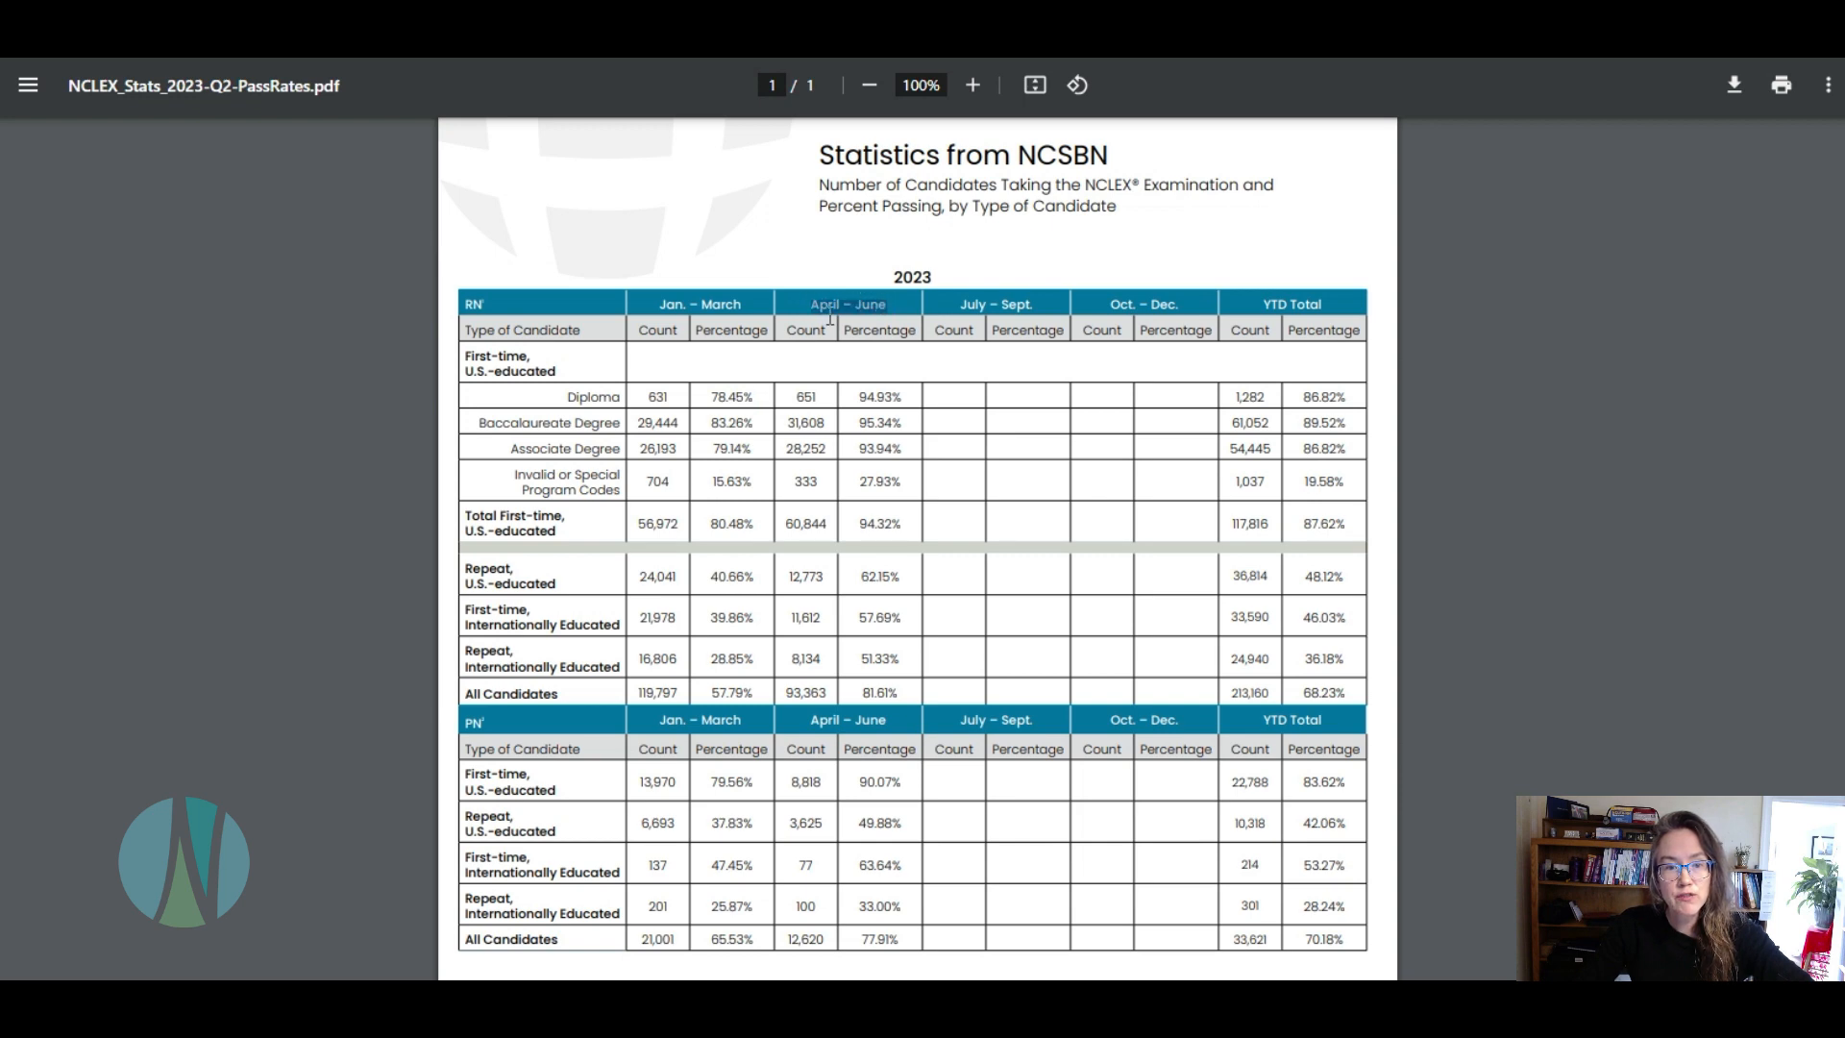
mouse_move(849, 396)
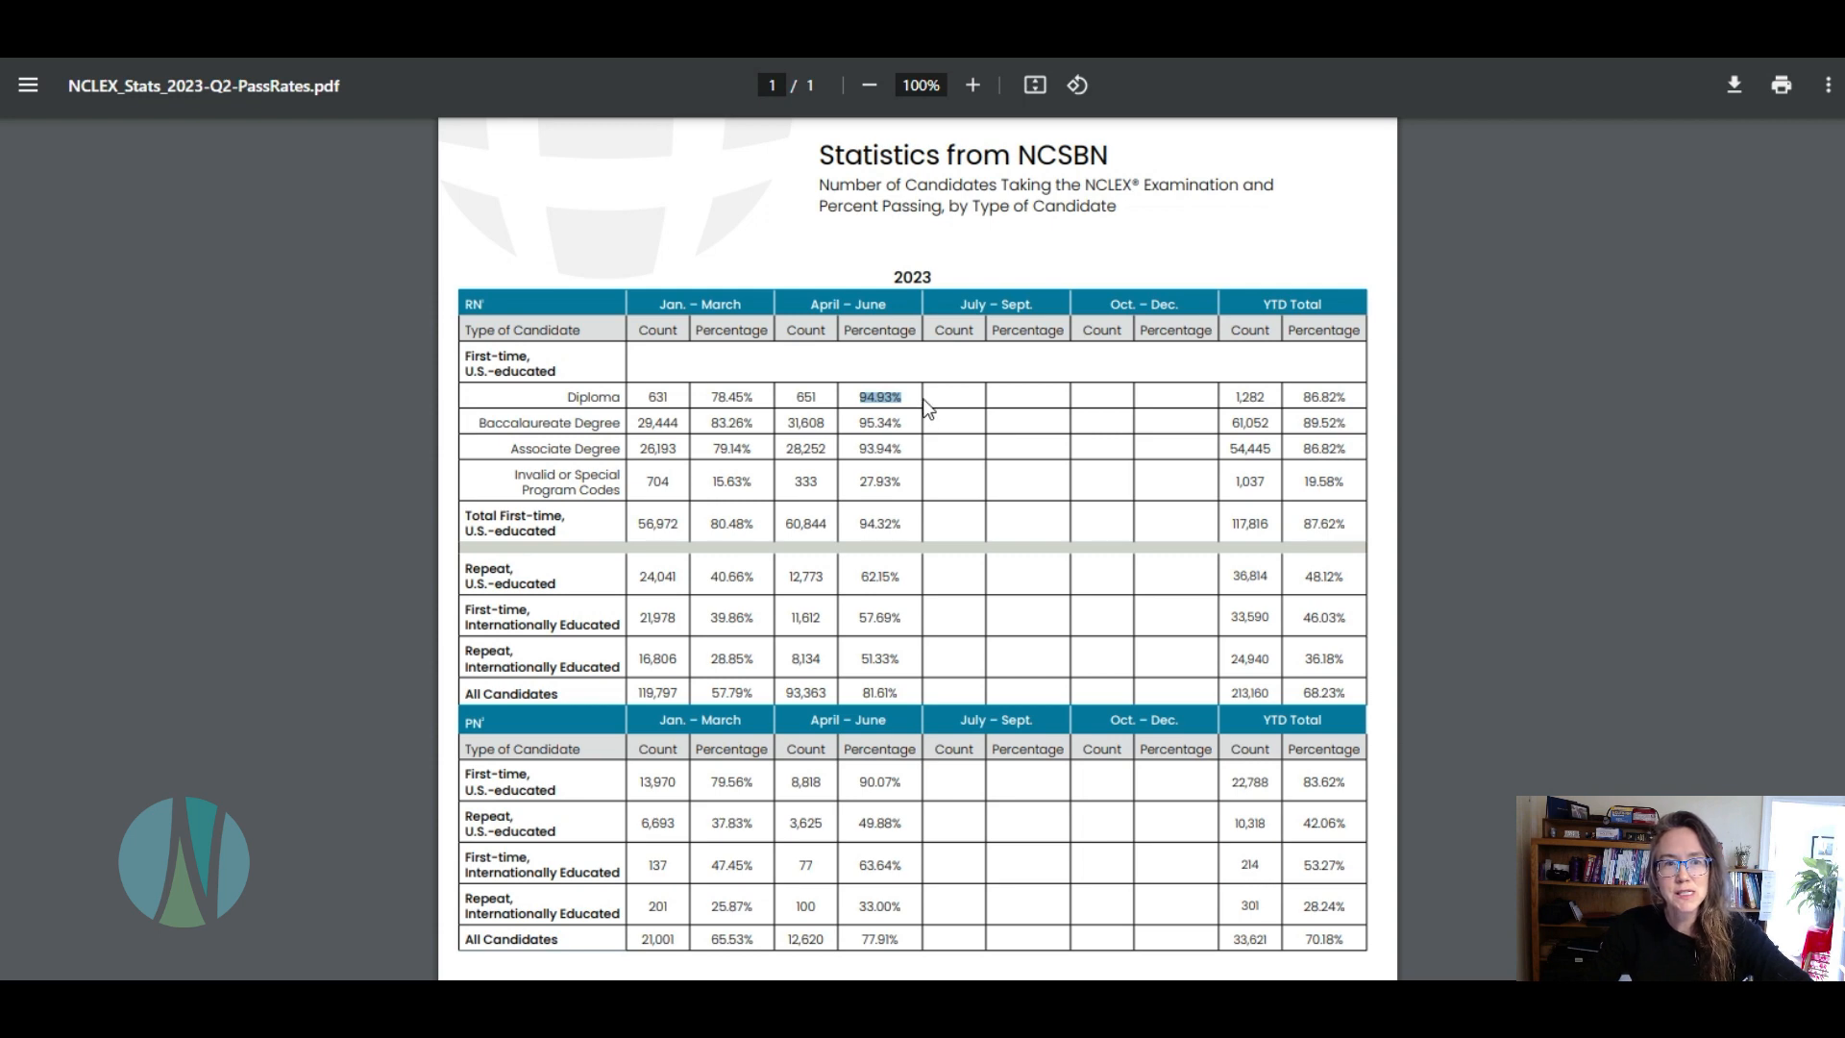
mouse_move(937, 391)
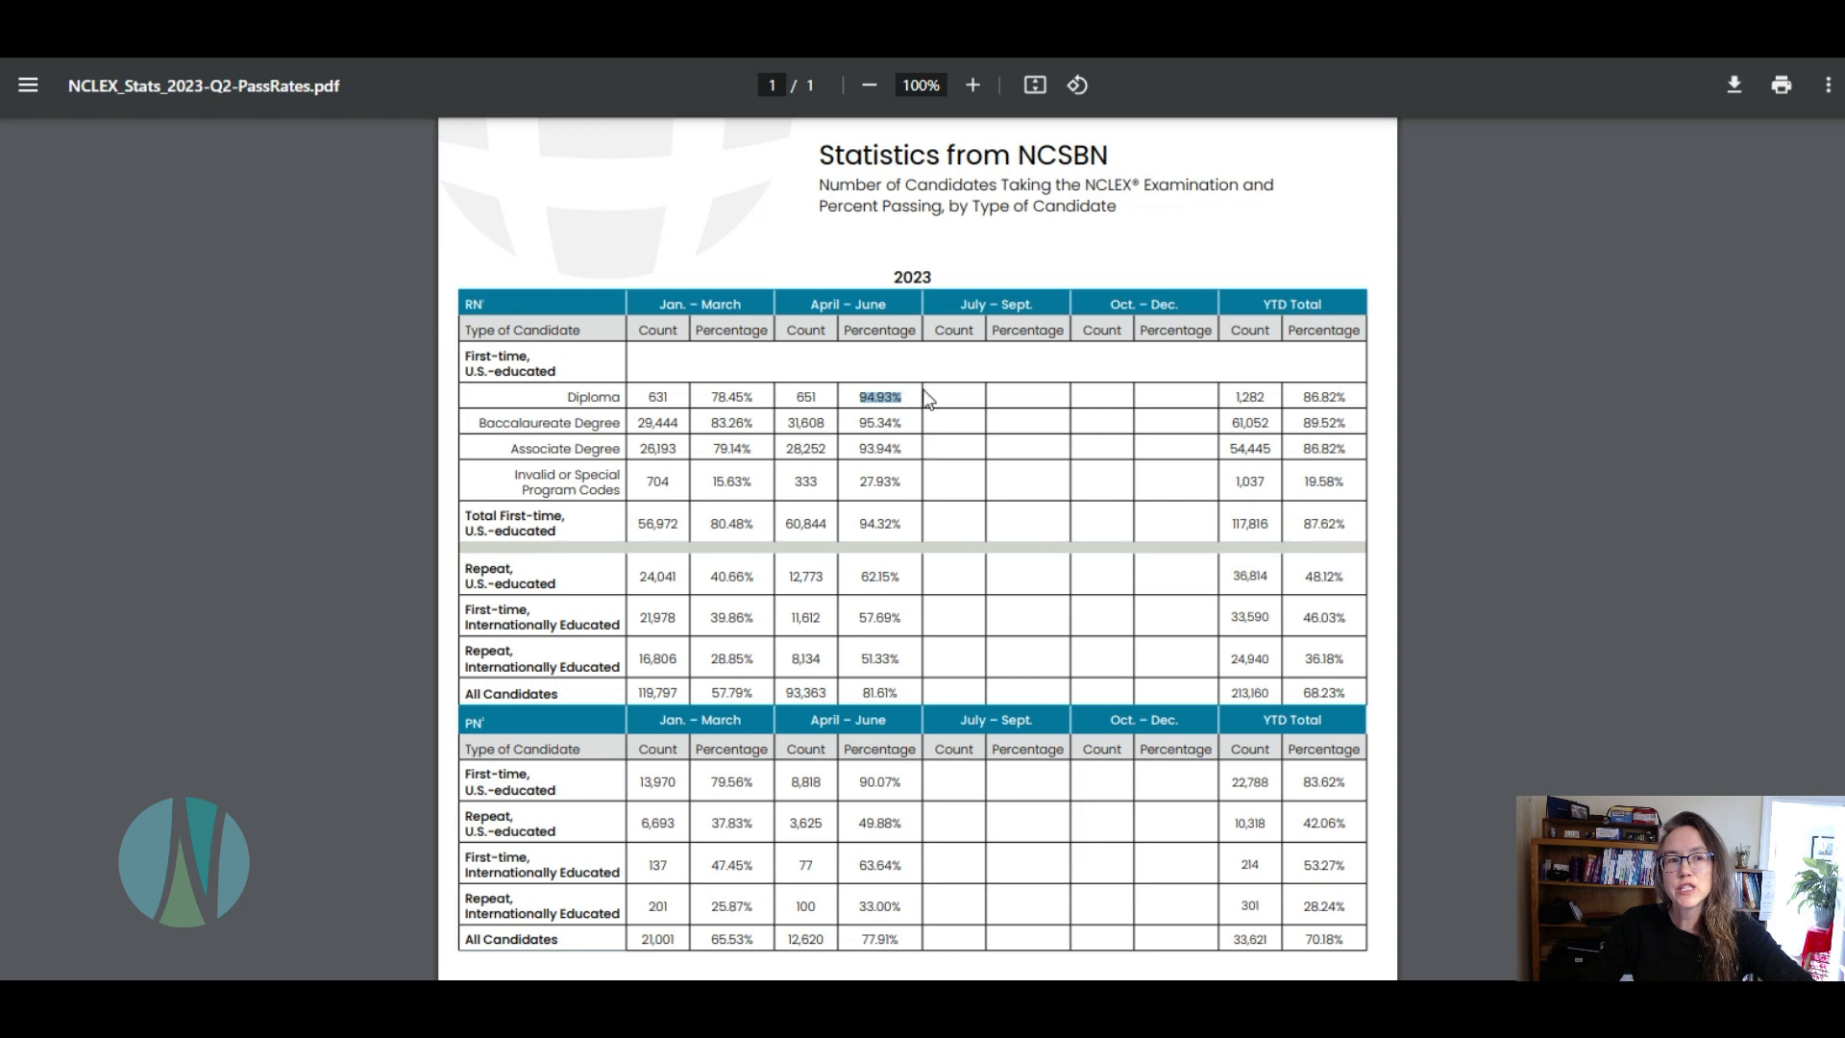
mouse_move(1020, 374)
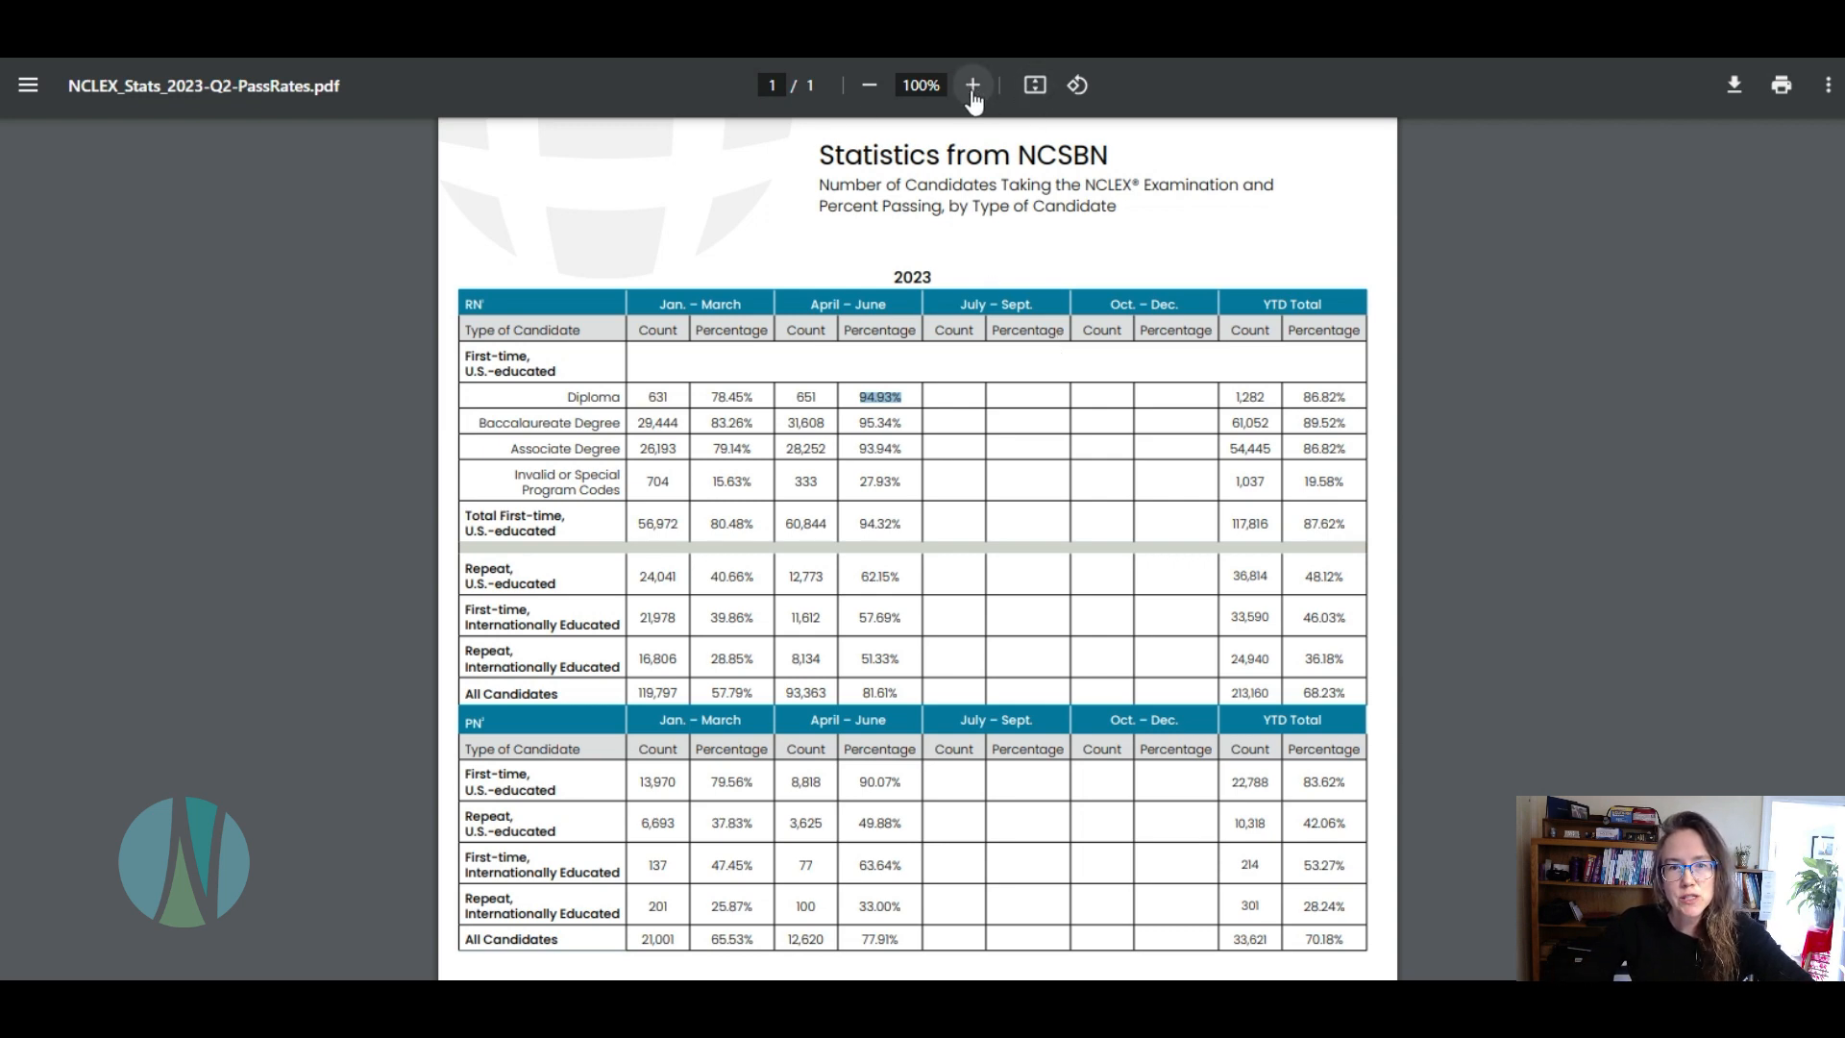
Zoom the pass-rate table in to 175% and scroll down the page
click(971, 84)
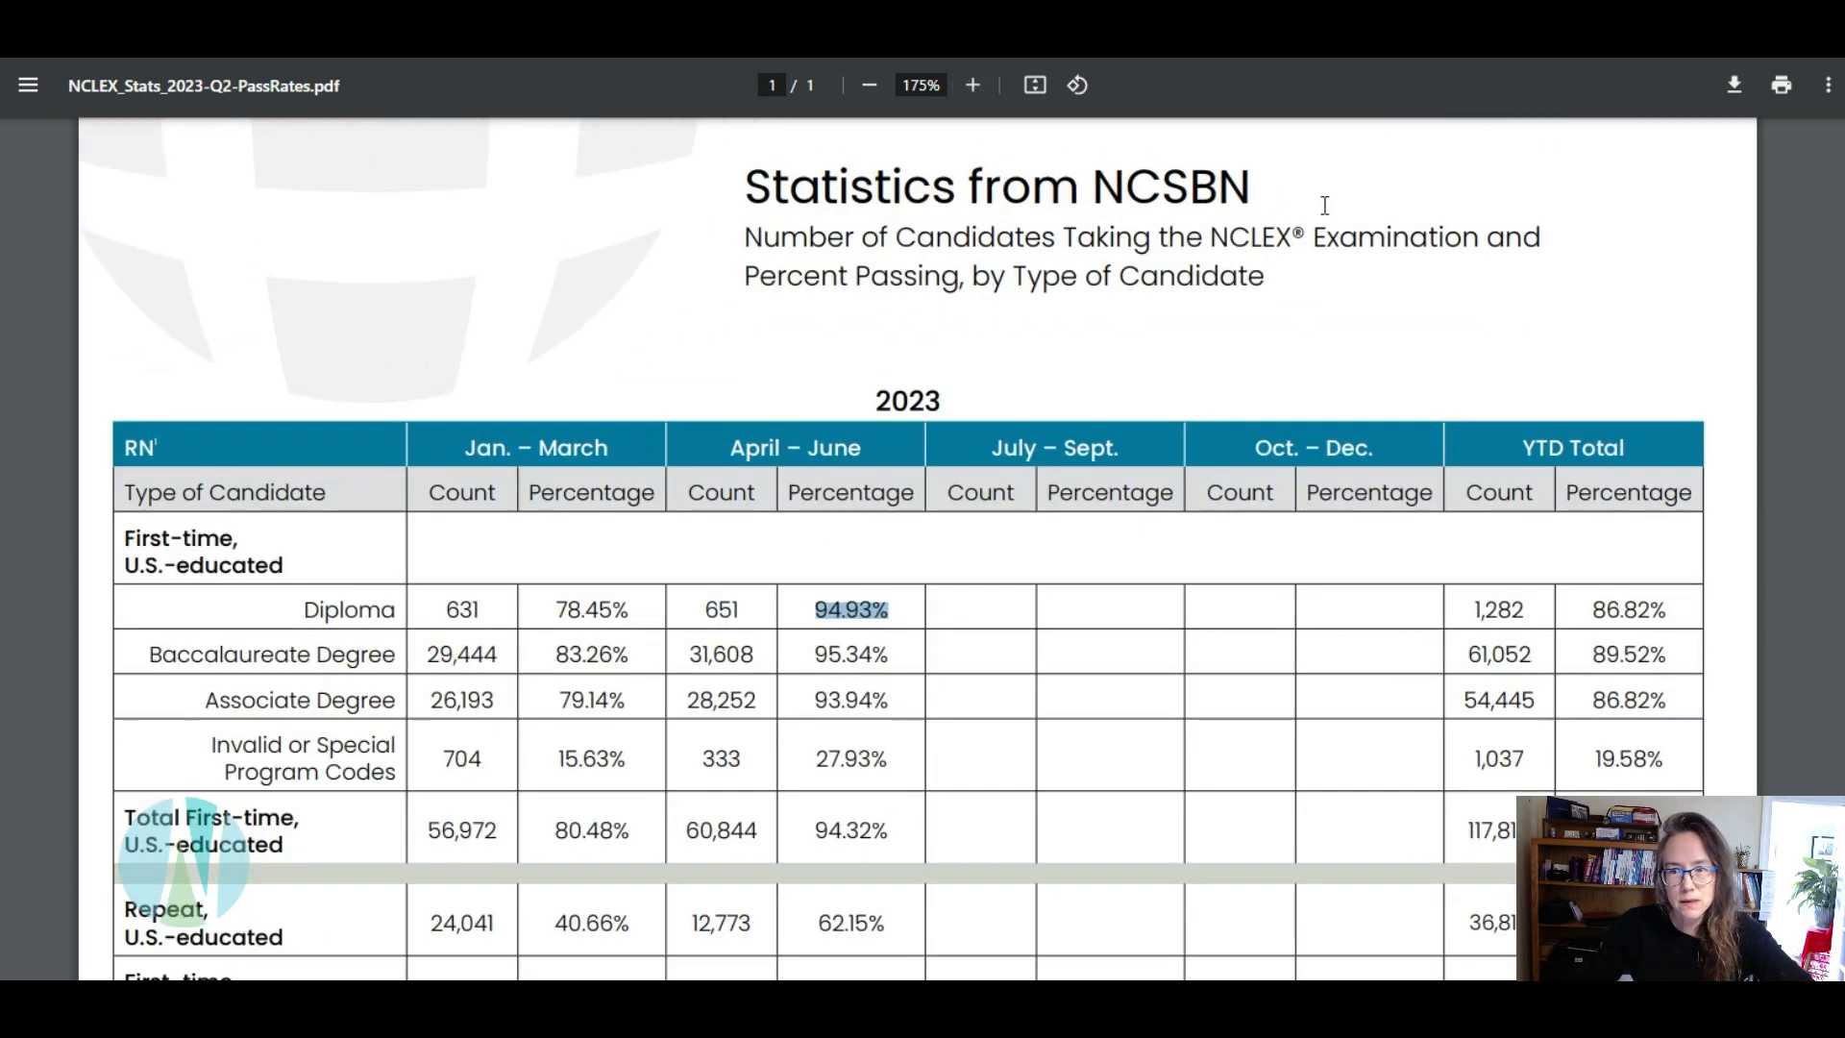
scroll(down, 3)
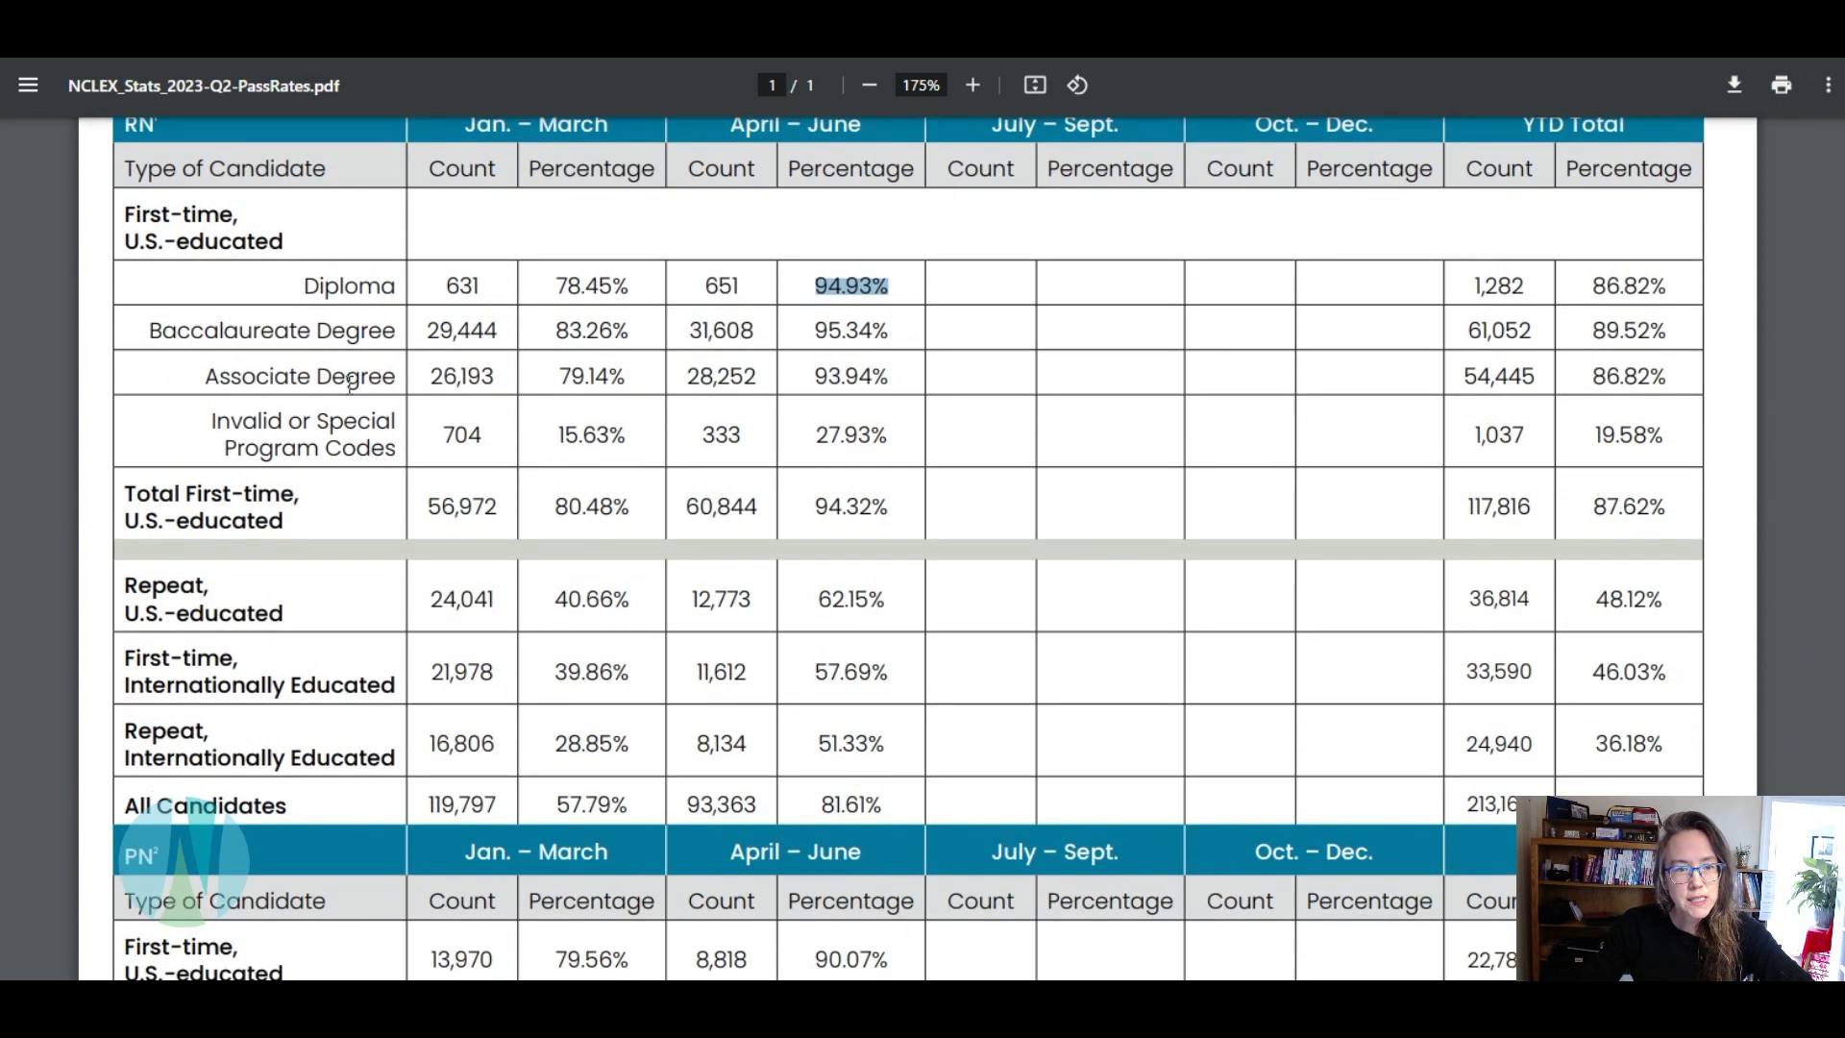
mouse_move(544, 331)
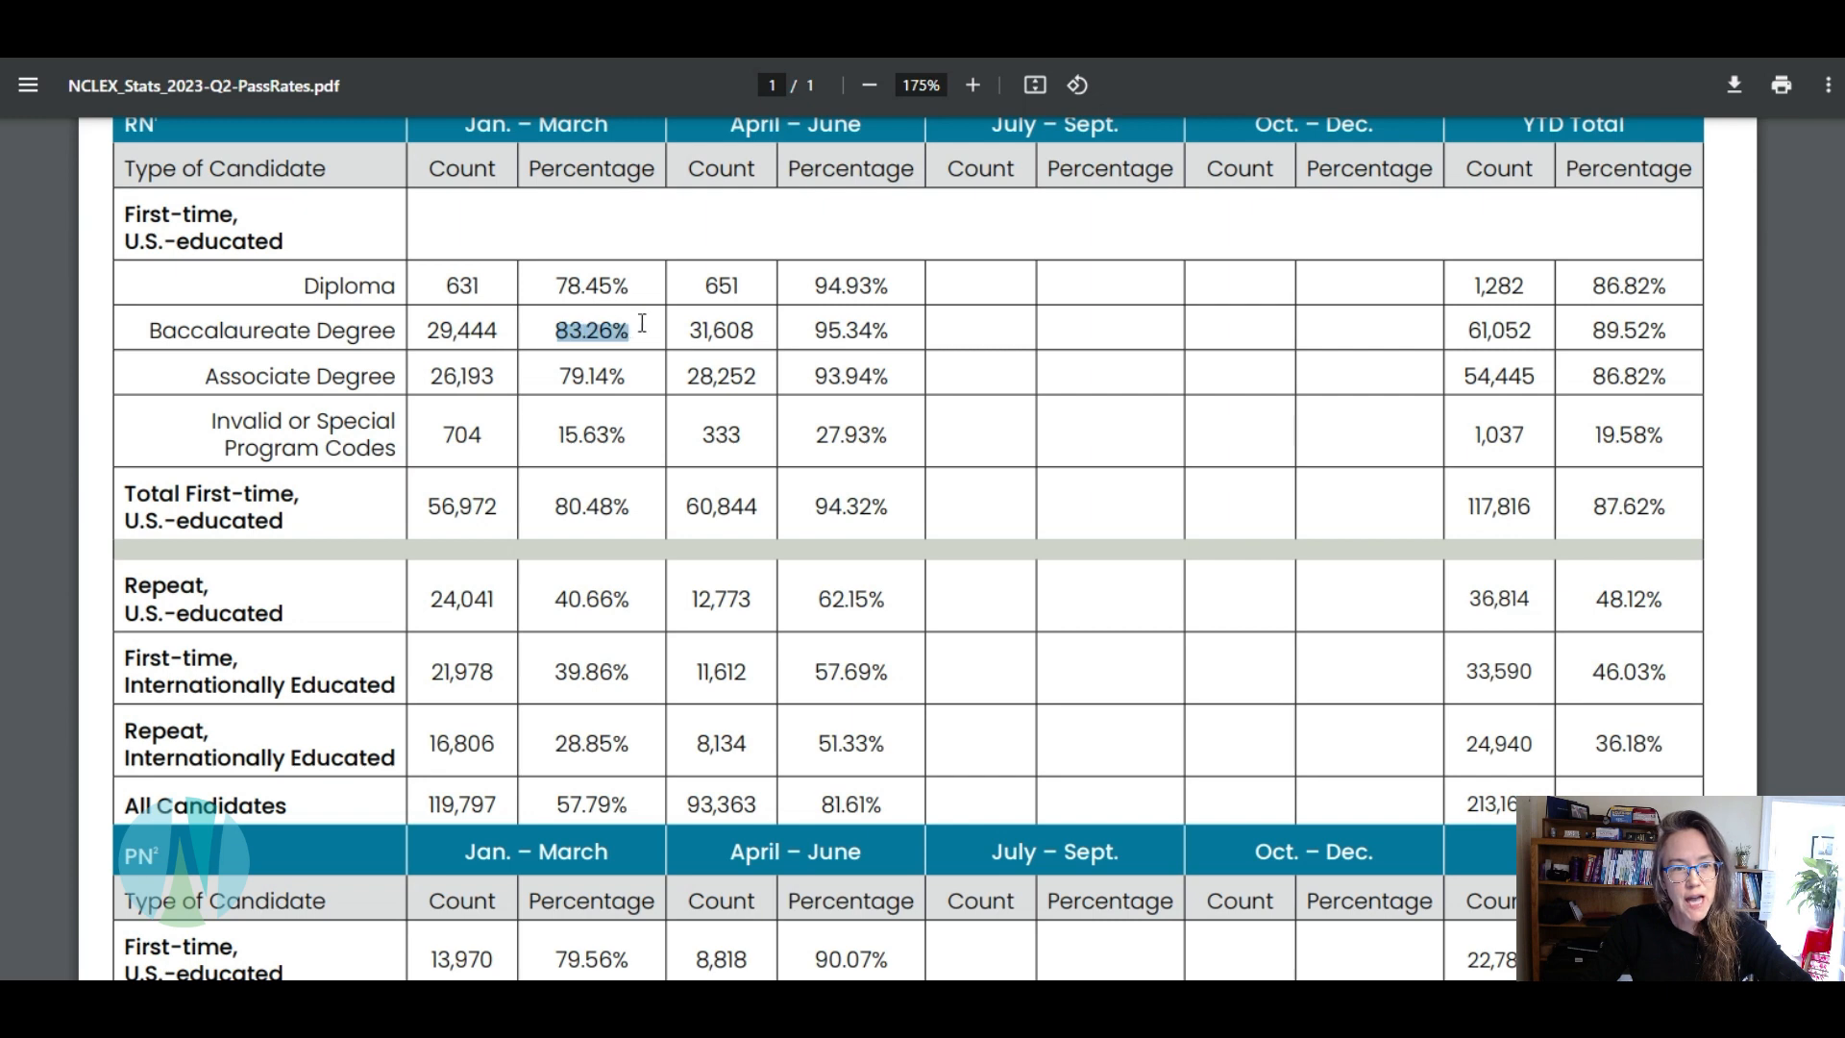
mouse_move(807, 330)
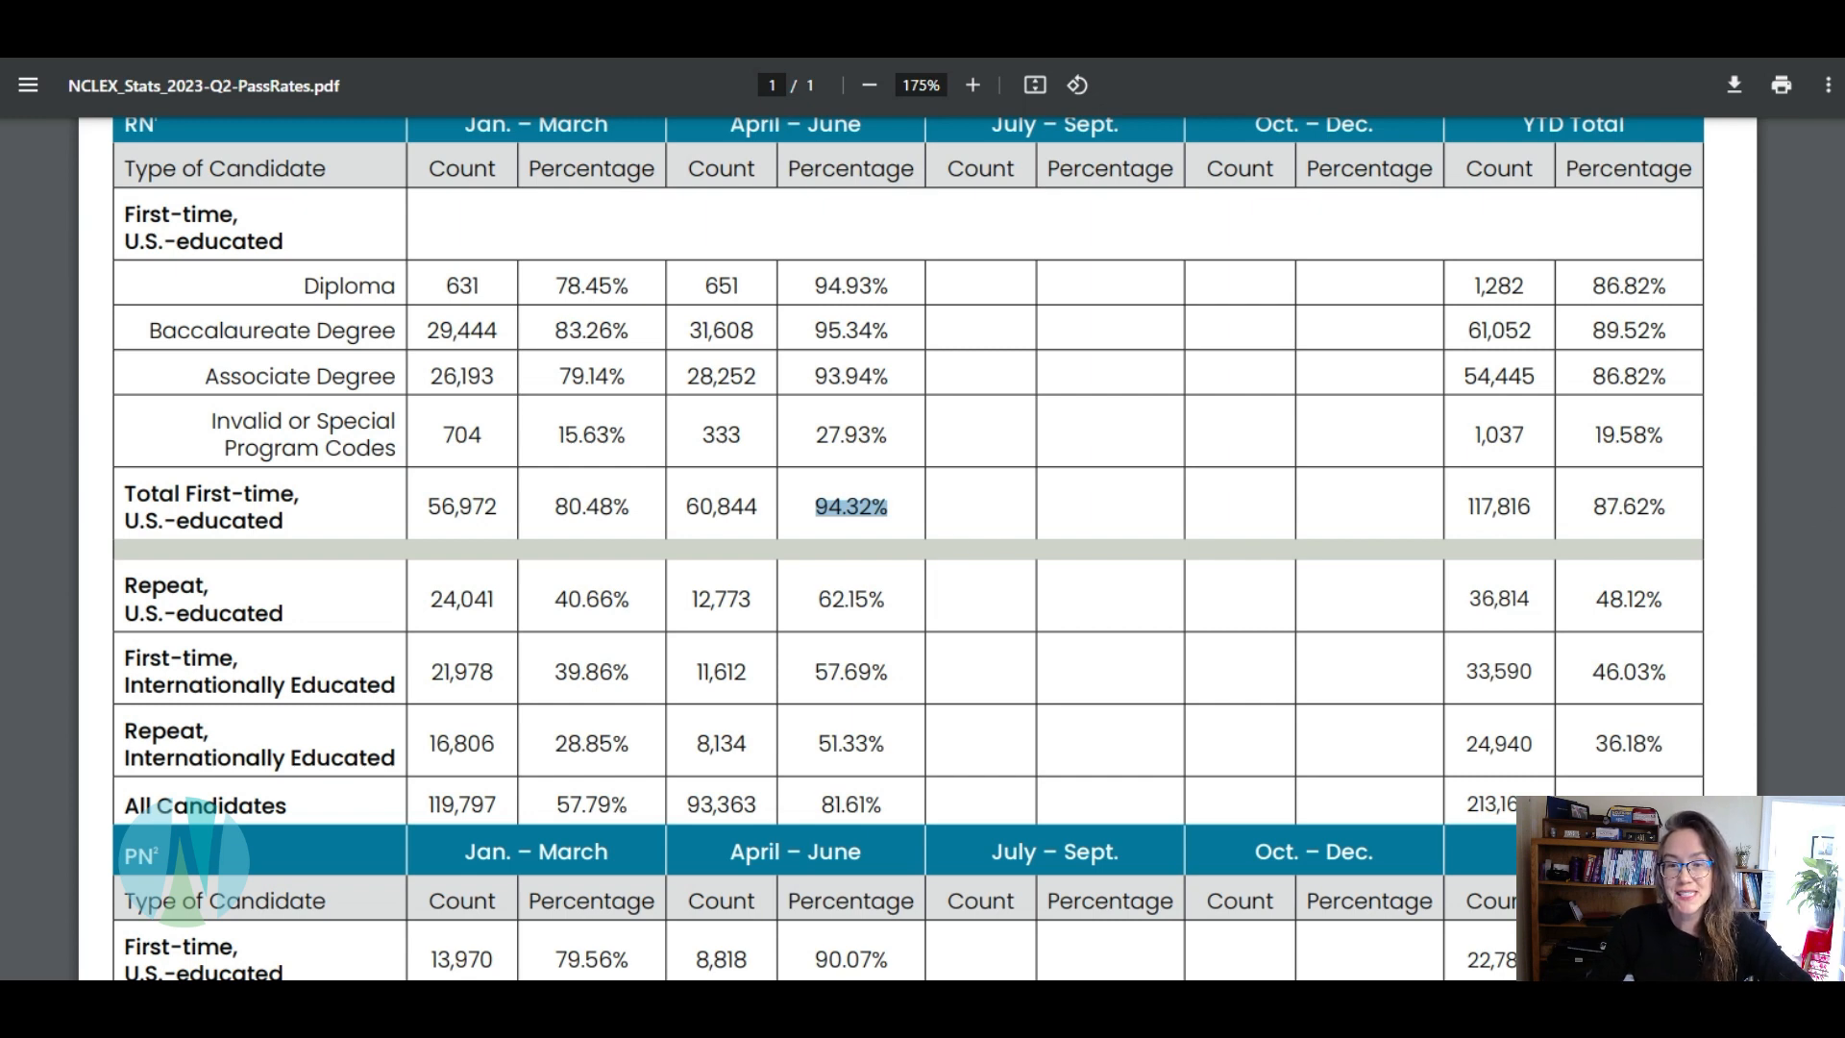
Highlight the Repeat, U.S.-educated January – March percentage, then scroll toward the PN table
scroll(down, 3)
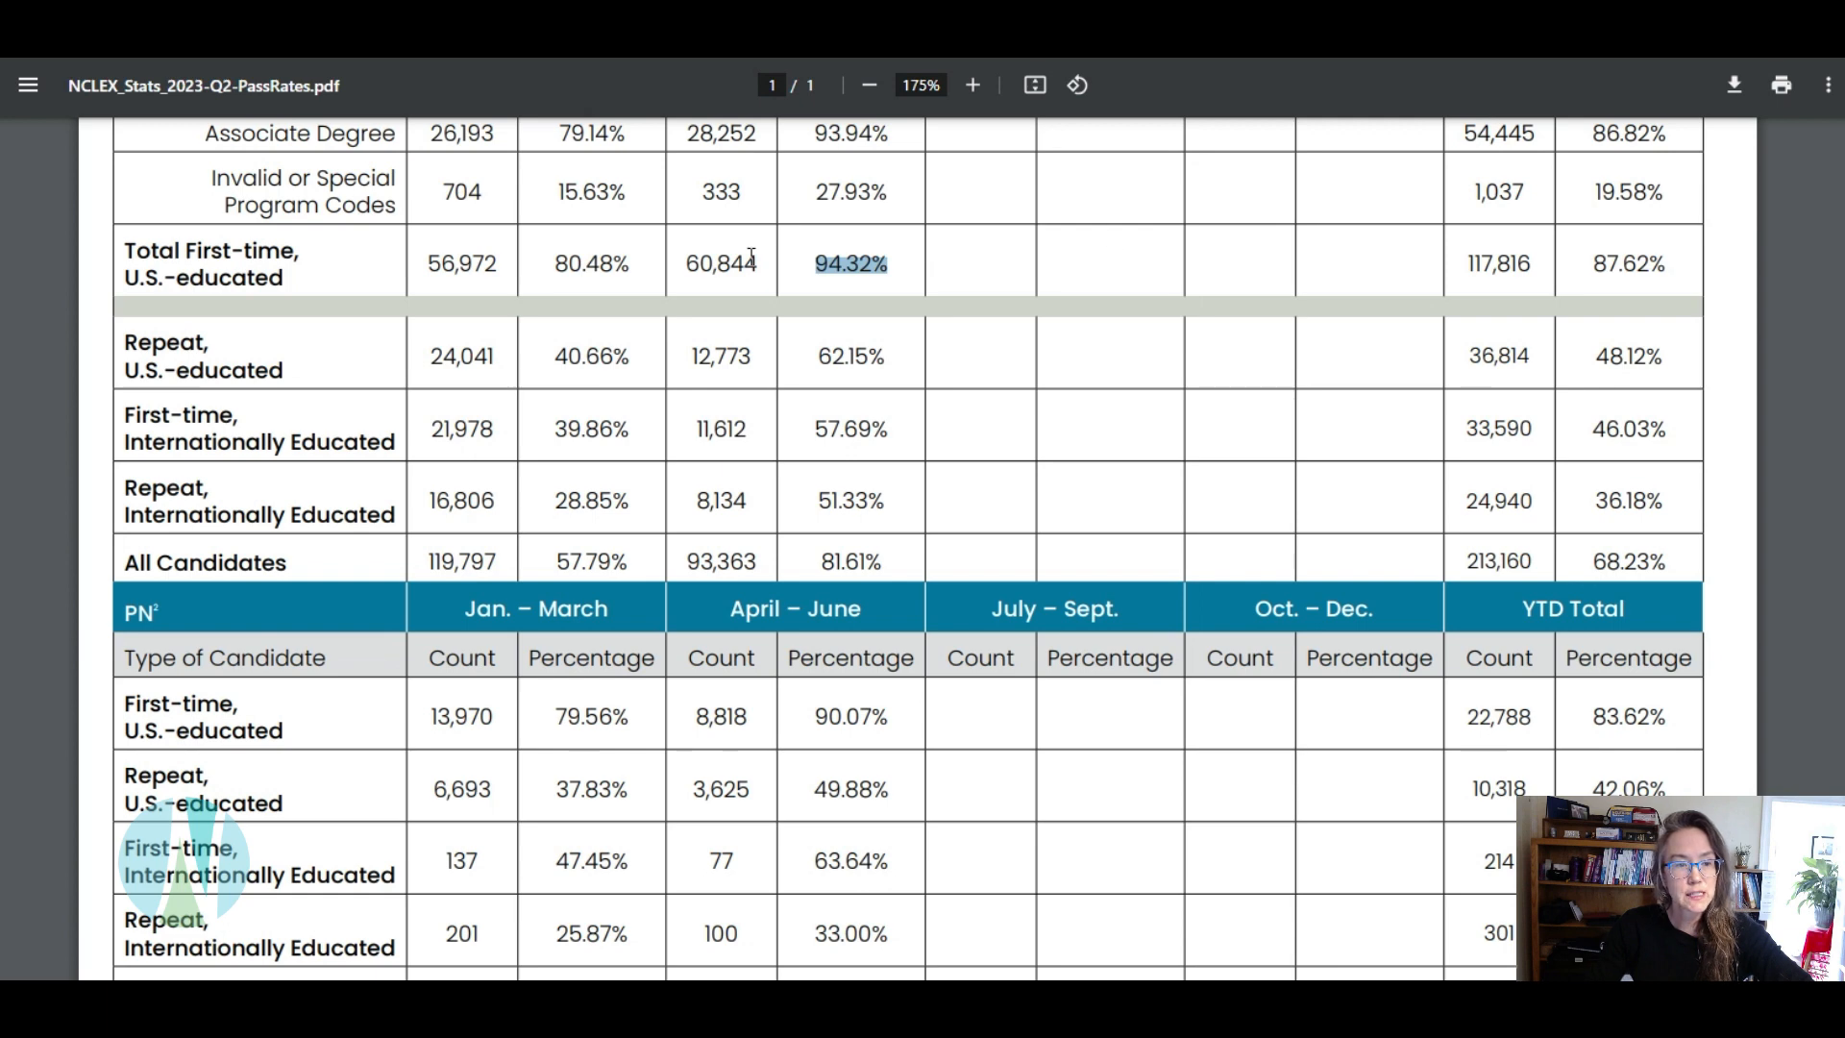
double_click(581, 357)
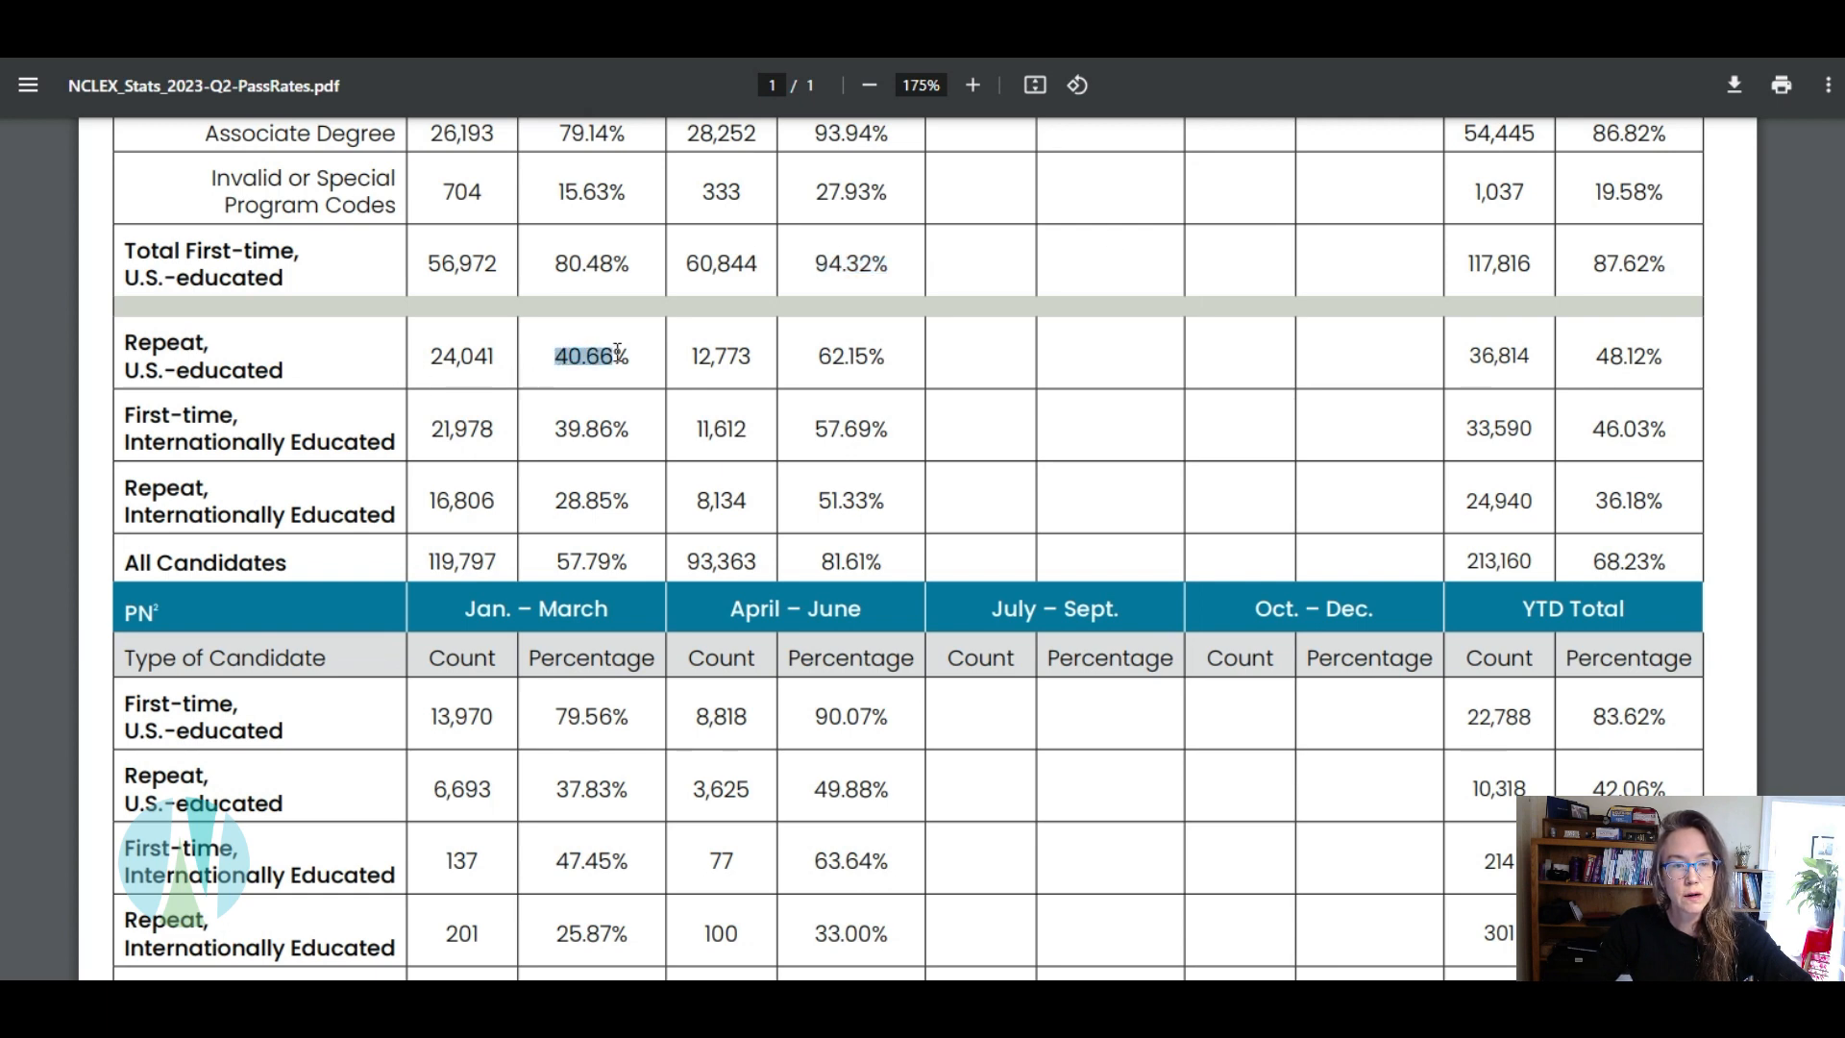
mouse_move(834, 366)
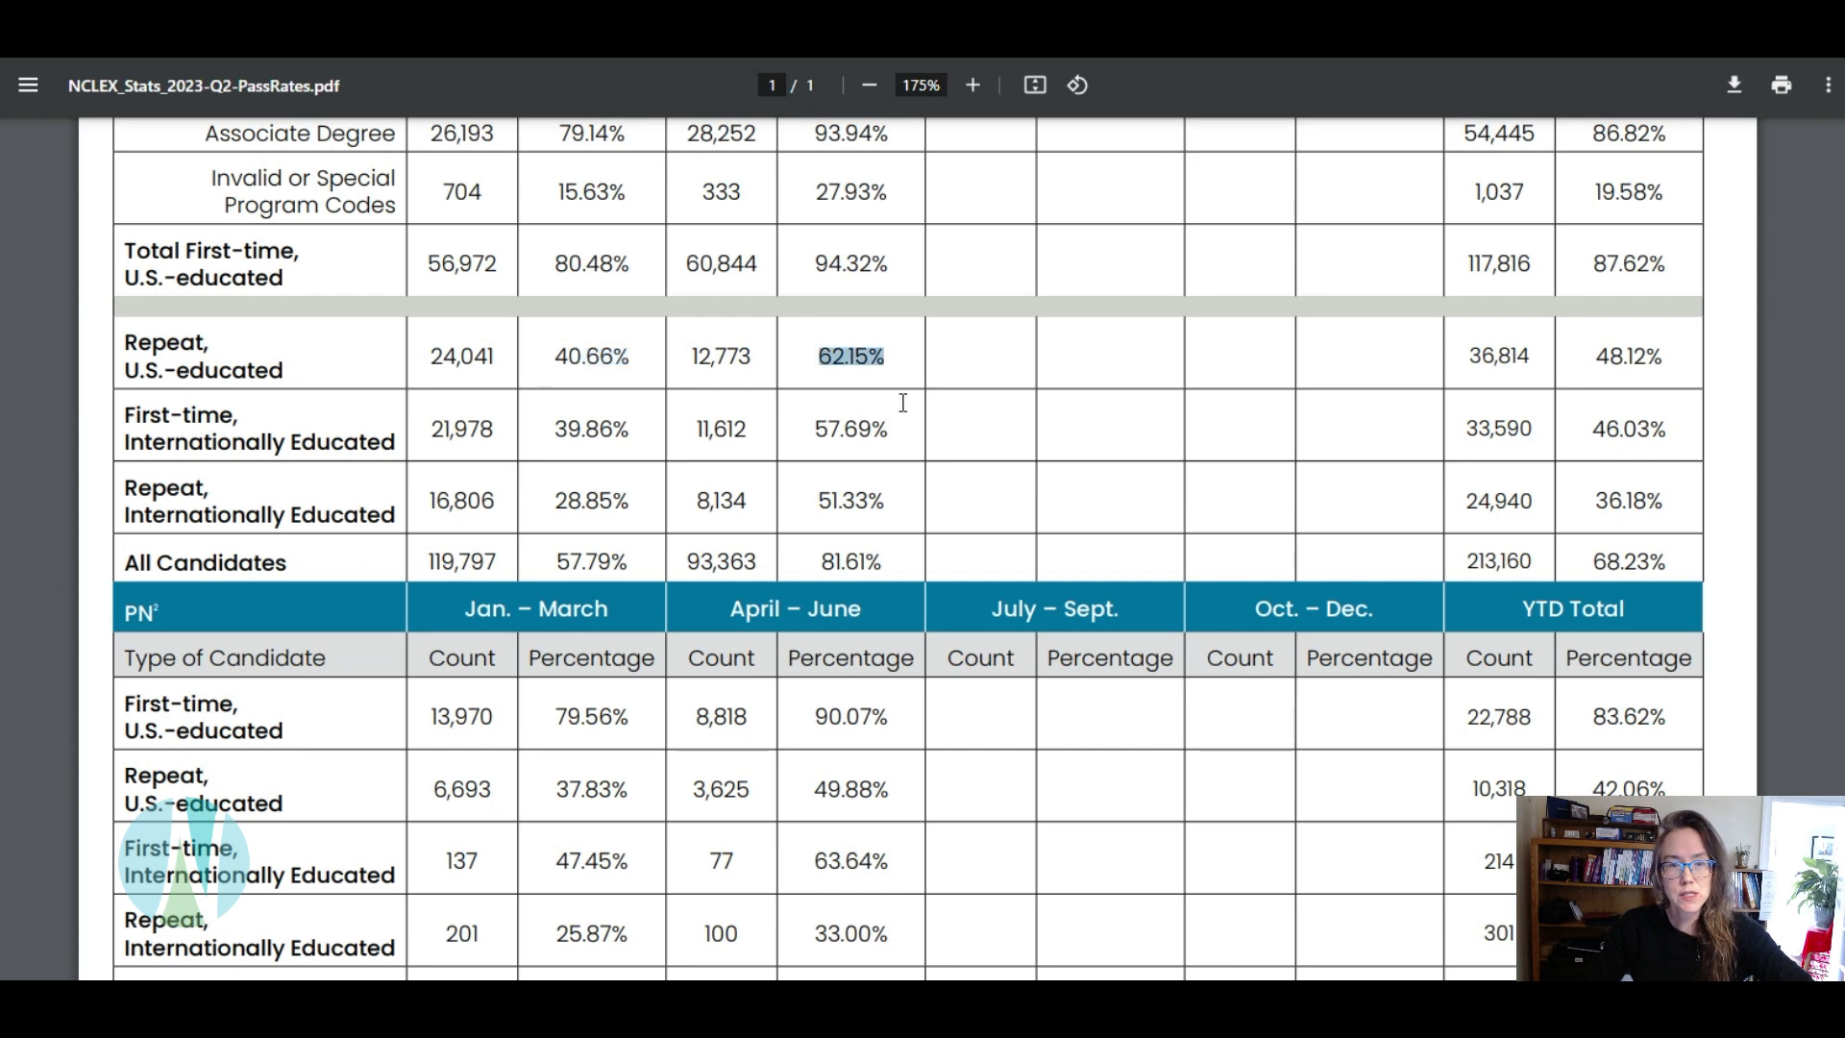
mouse_move(545, 508)
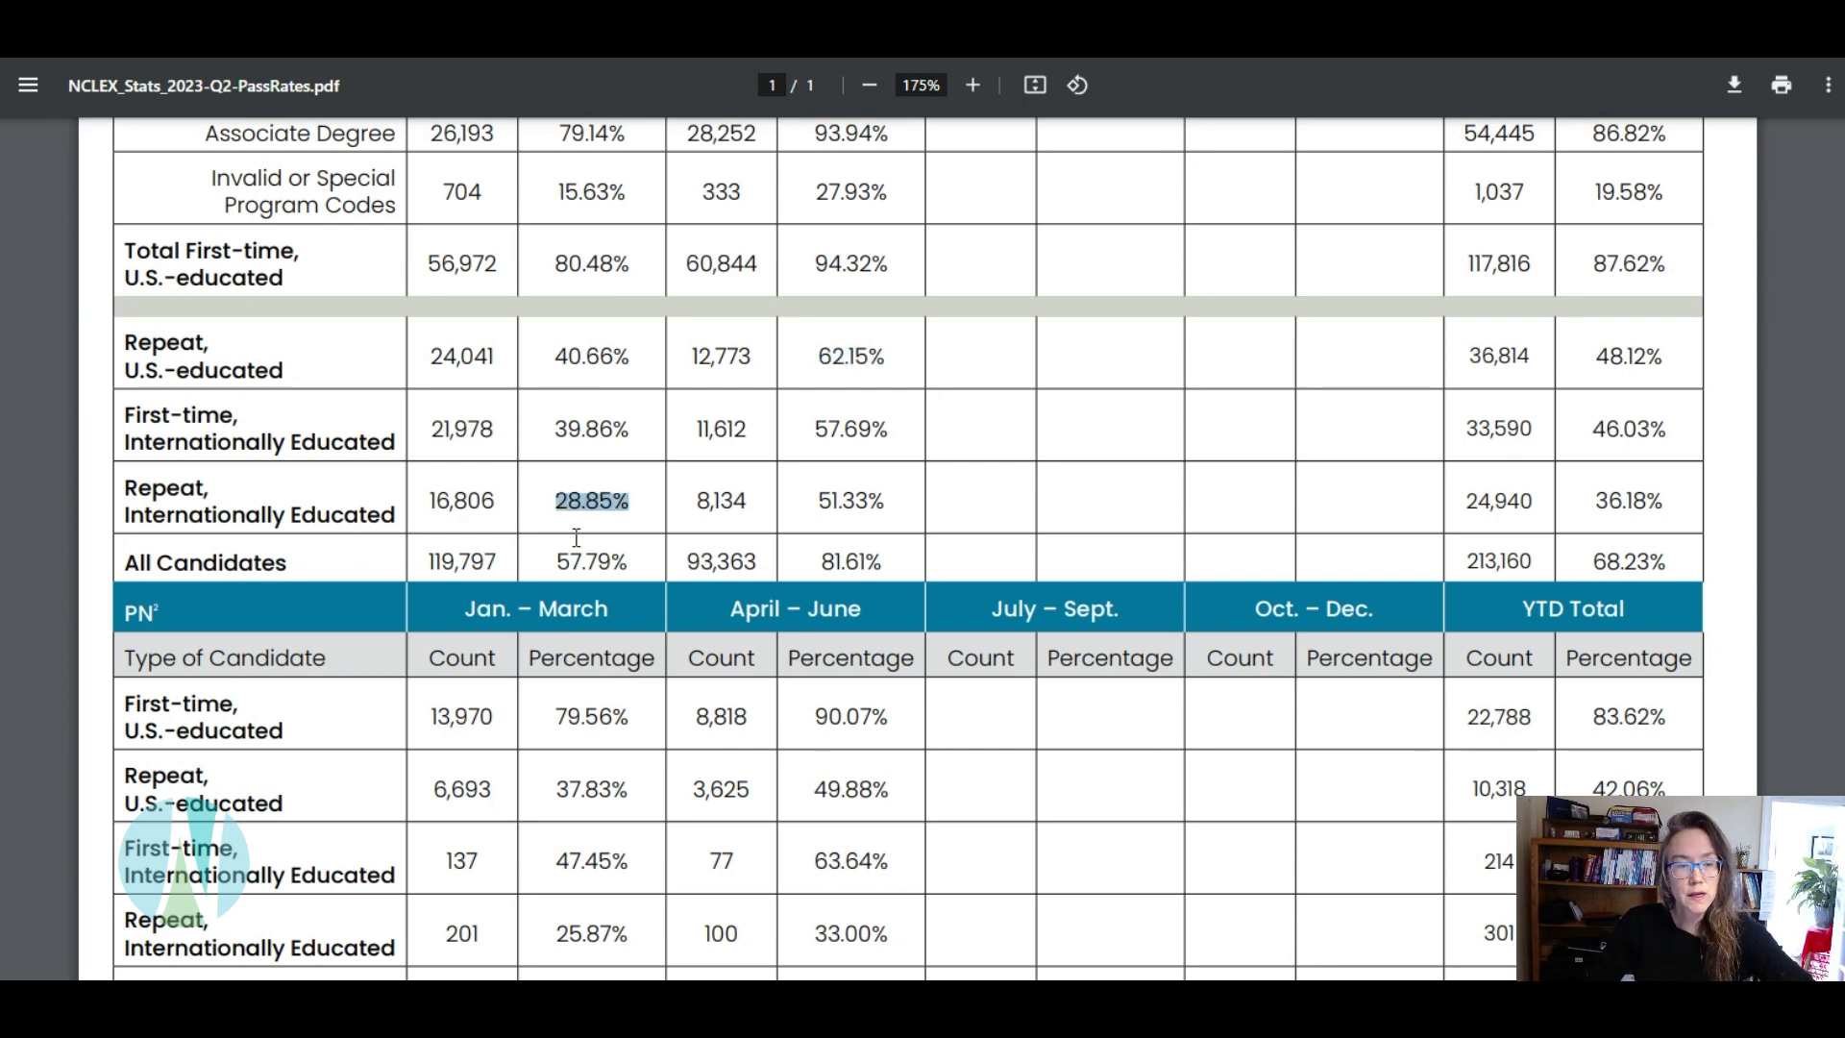
mouse_move(804, 500)
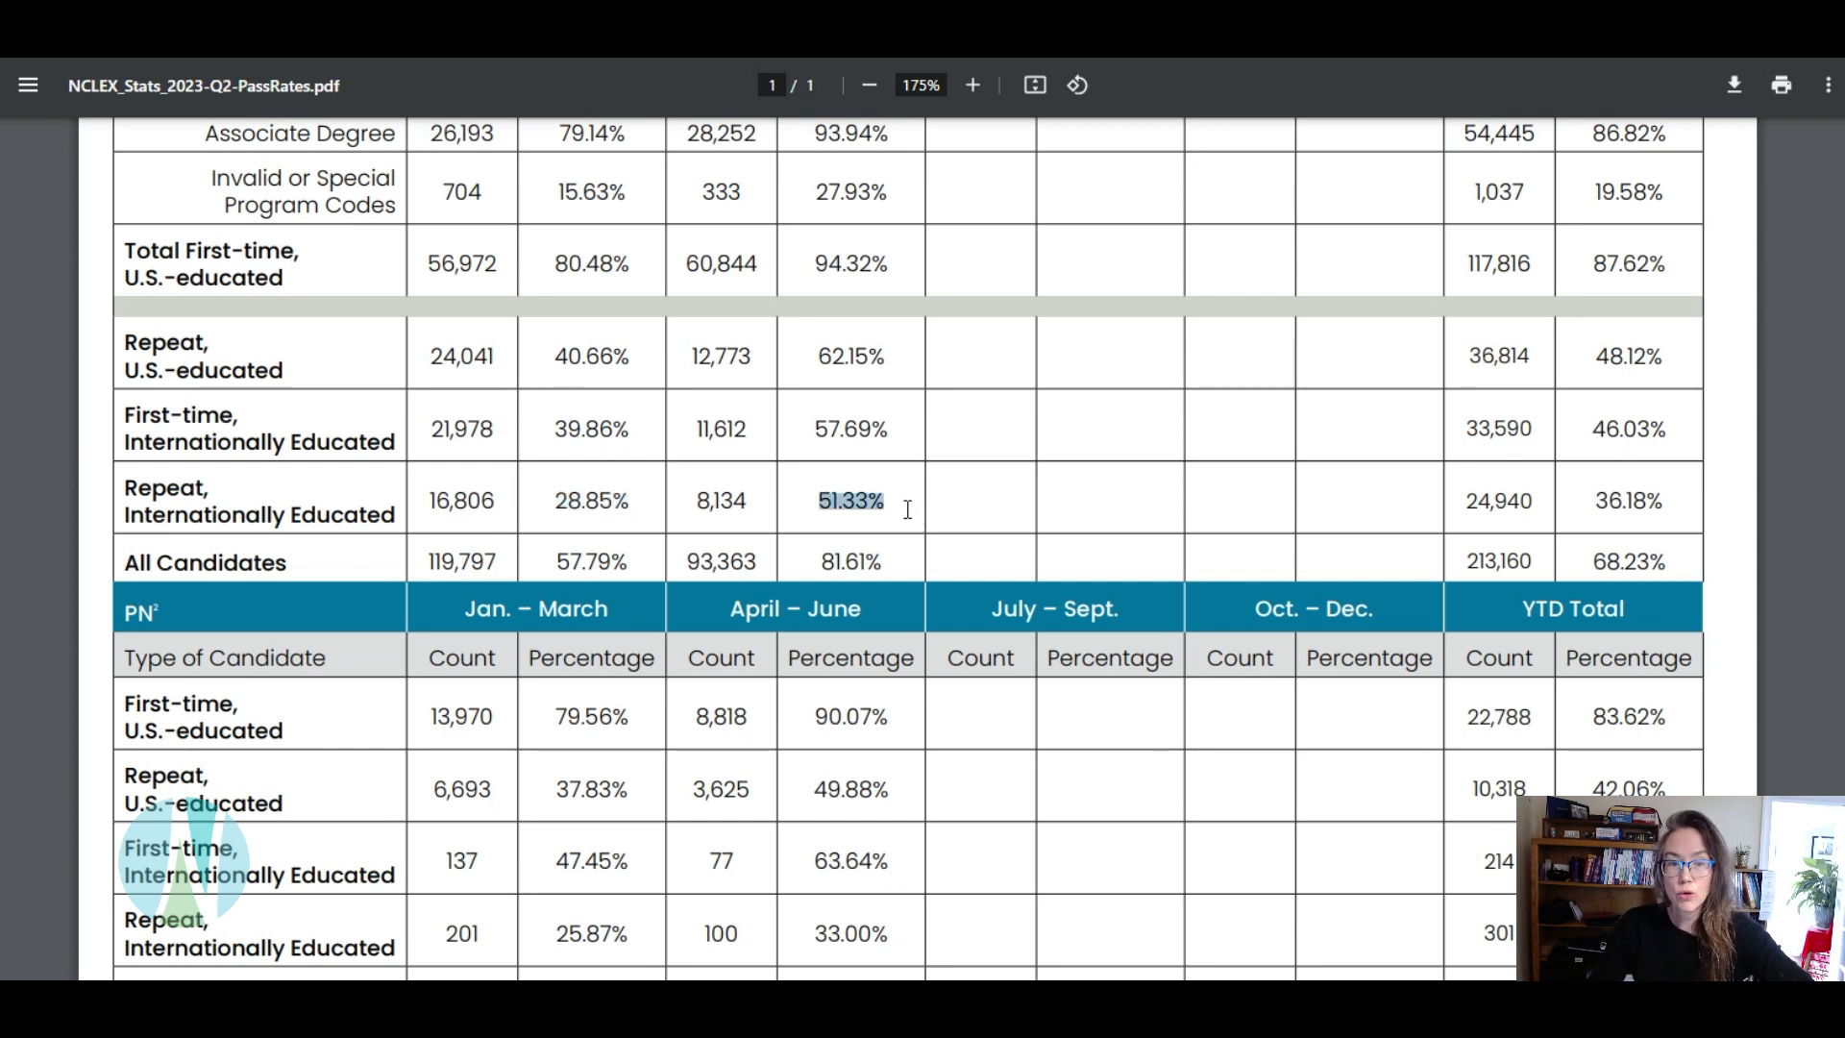
scroll(down, 3)
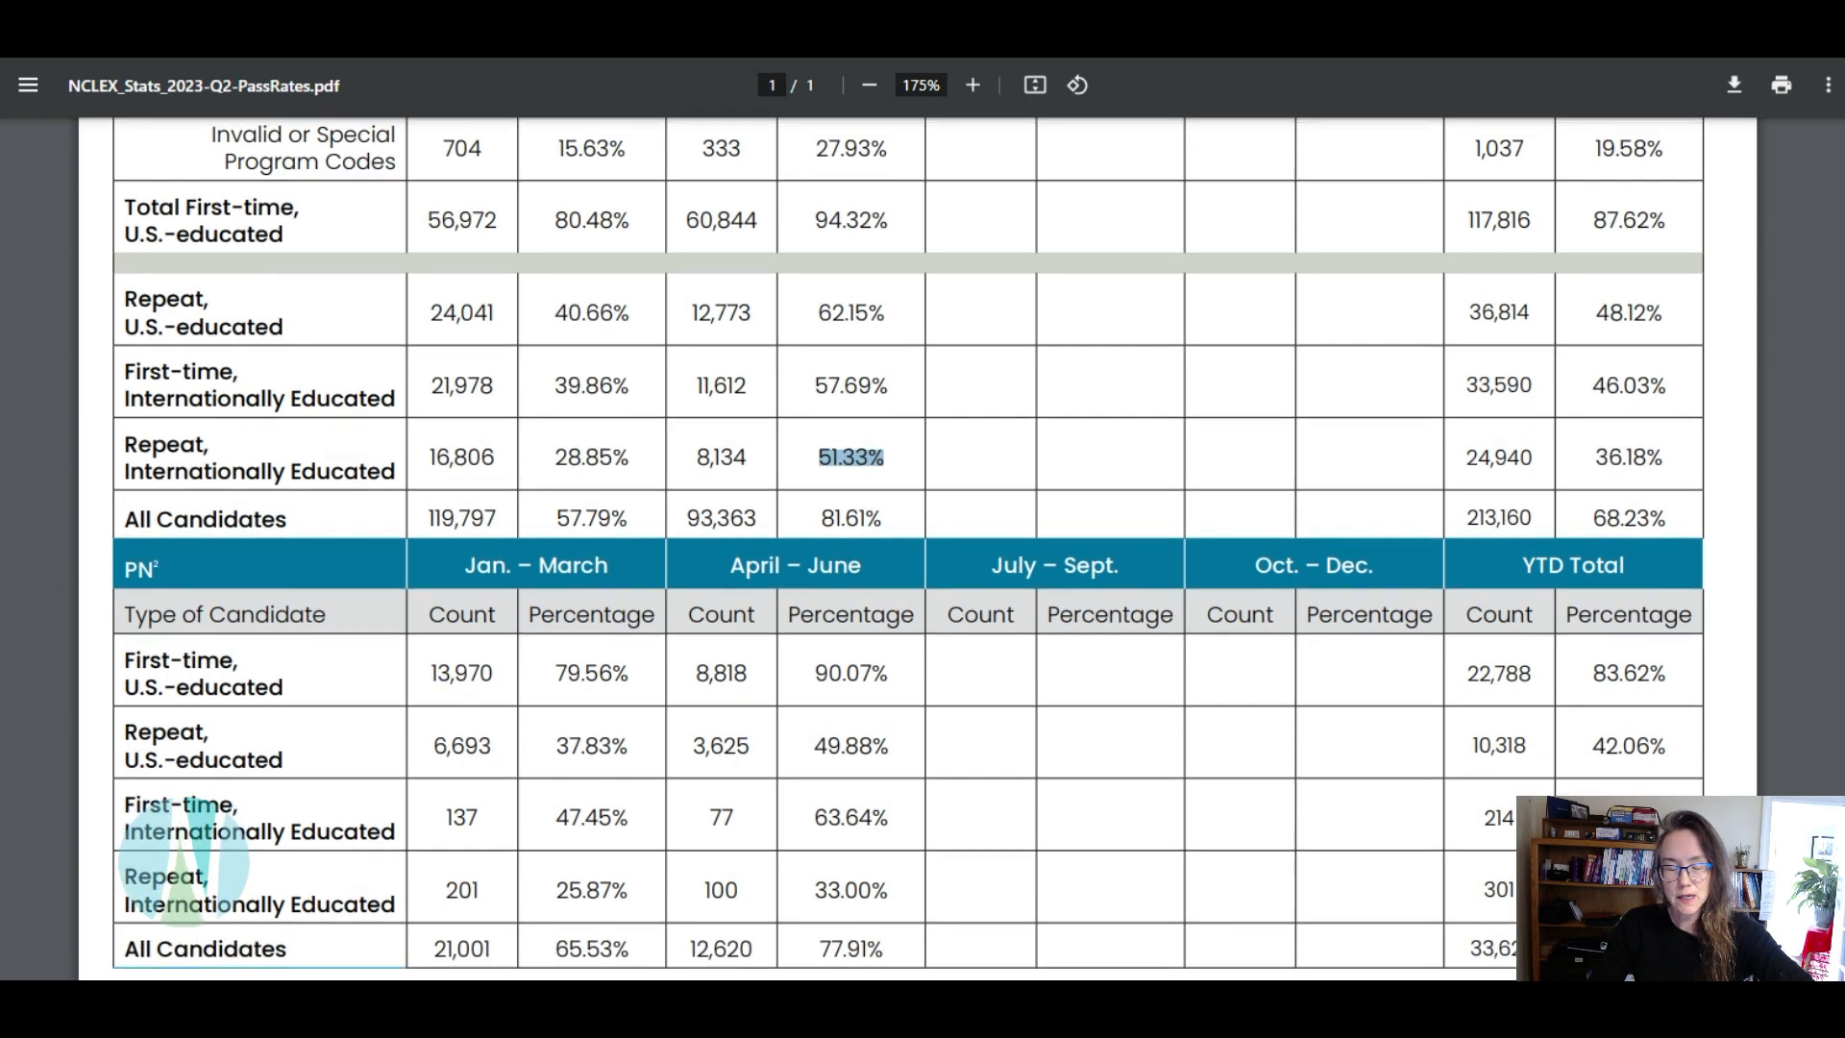
scroll(down, 3)
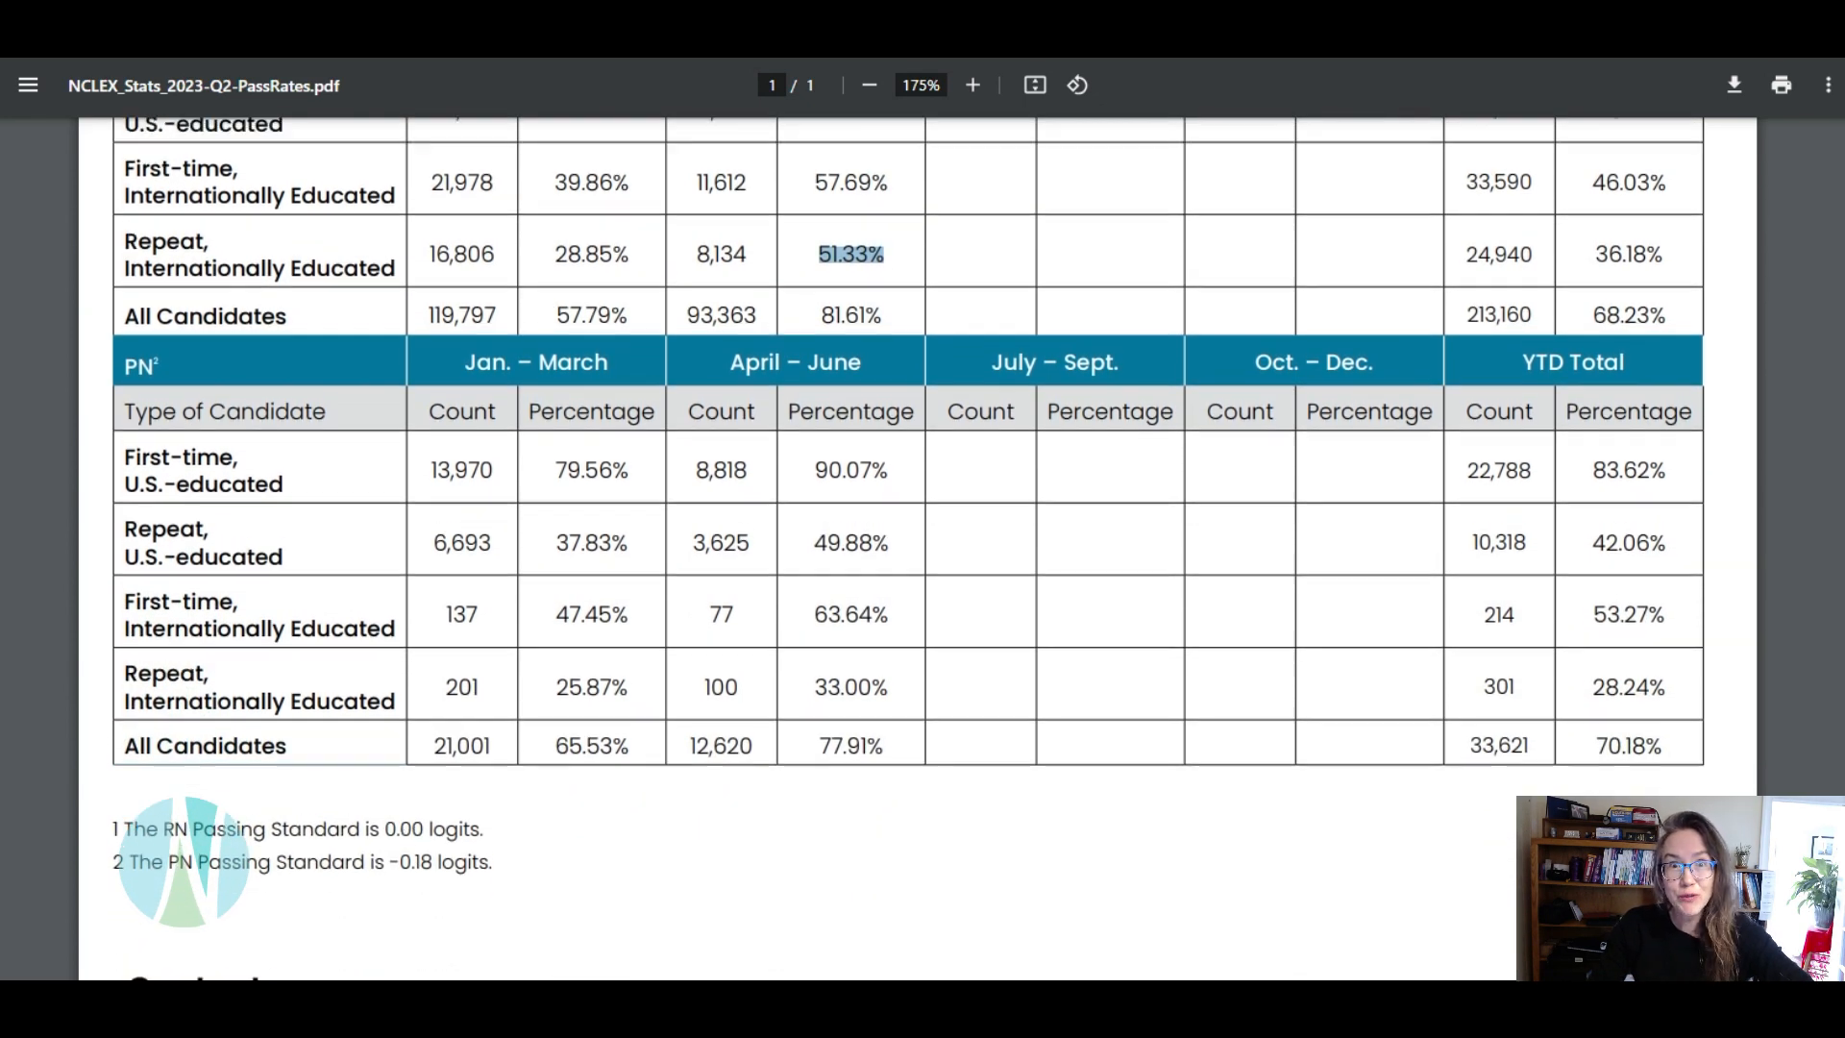